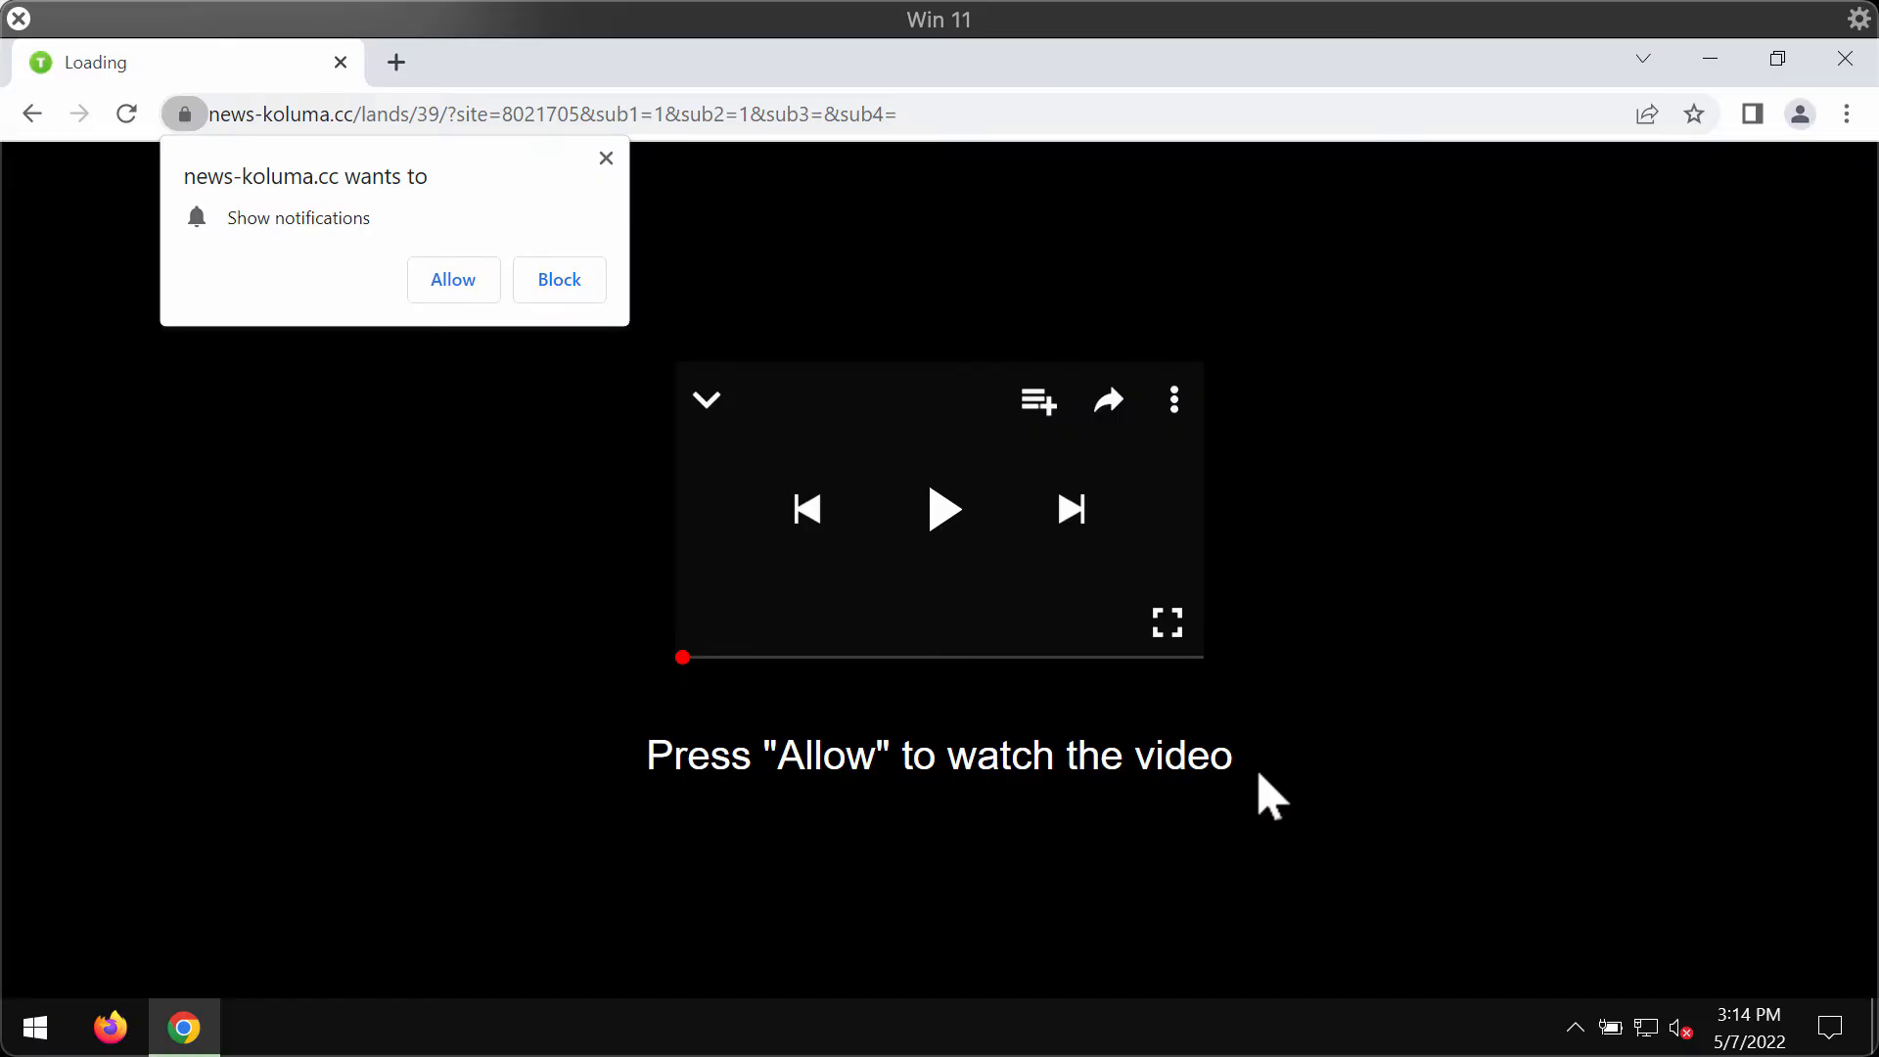
mouse_move(1096, 317)
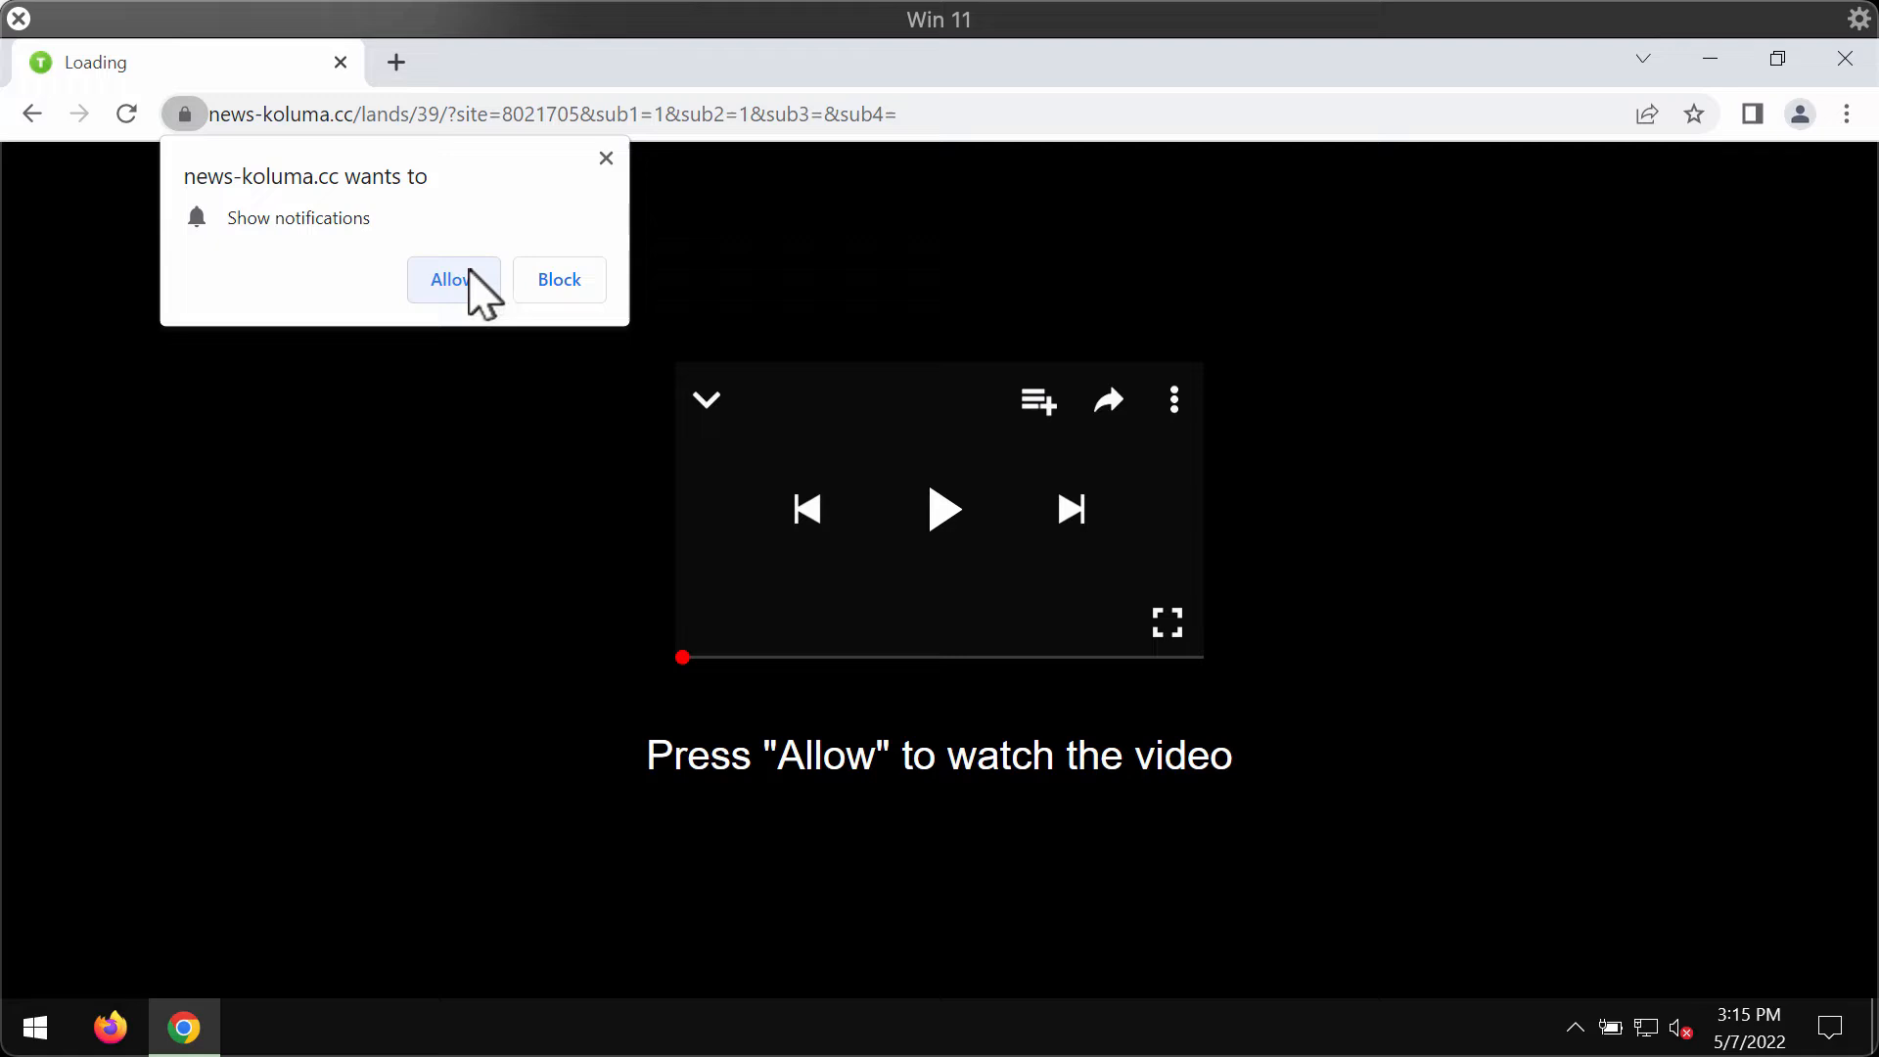
Allow news-koluma.cc to show notifications from the permission prompt.
left_click(452, 280)
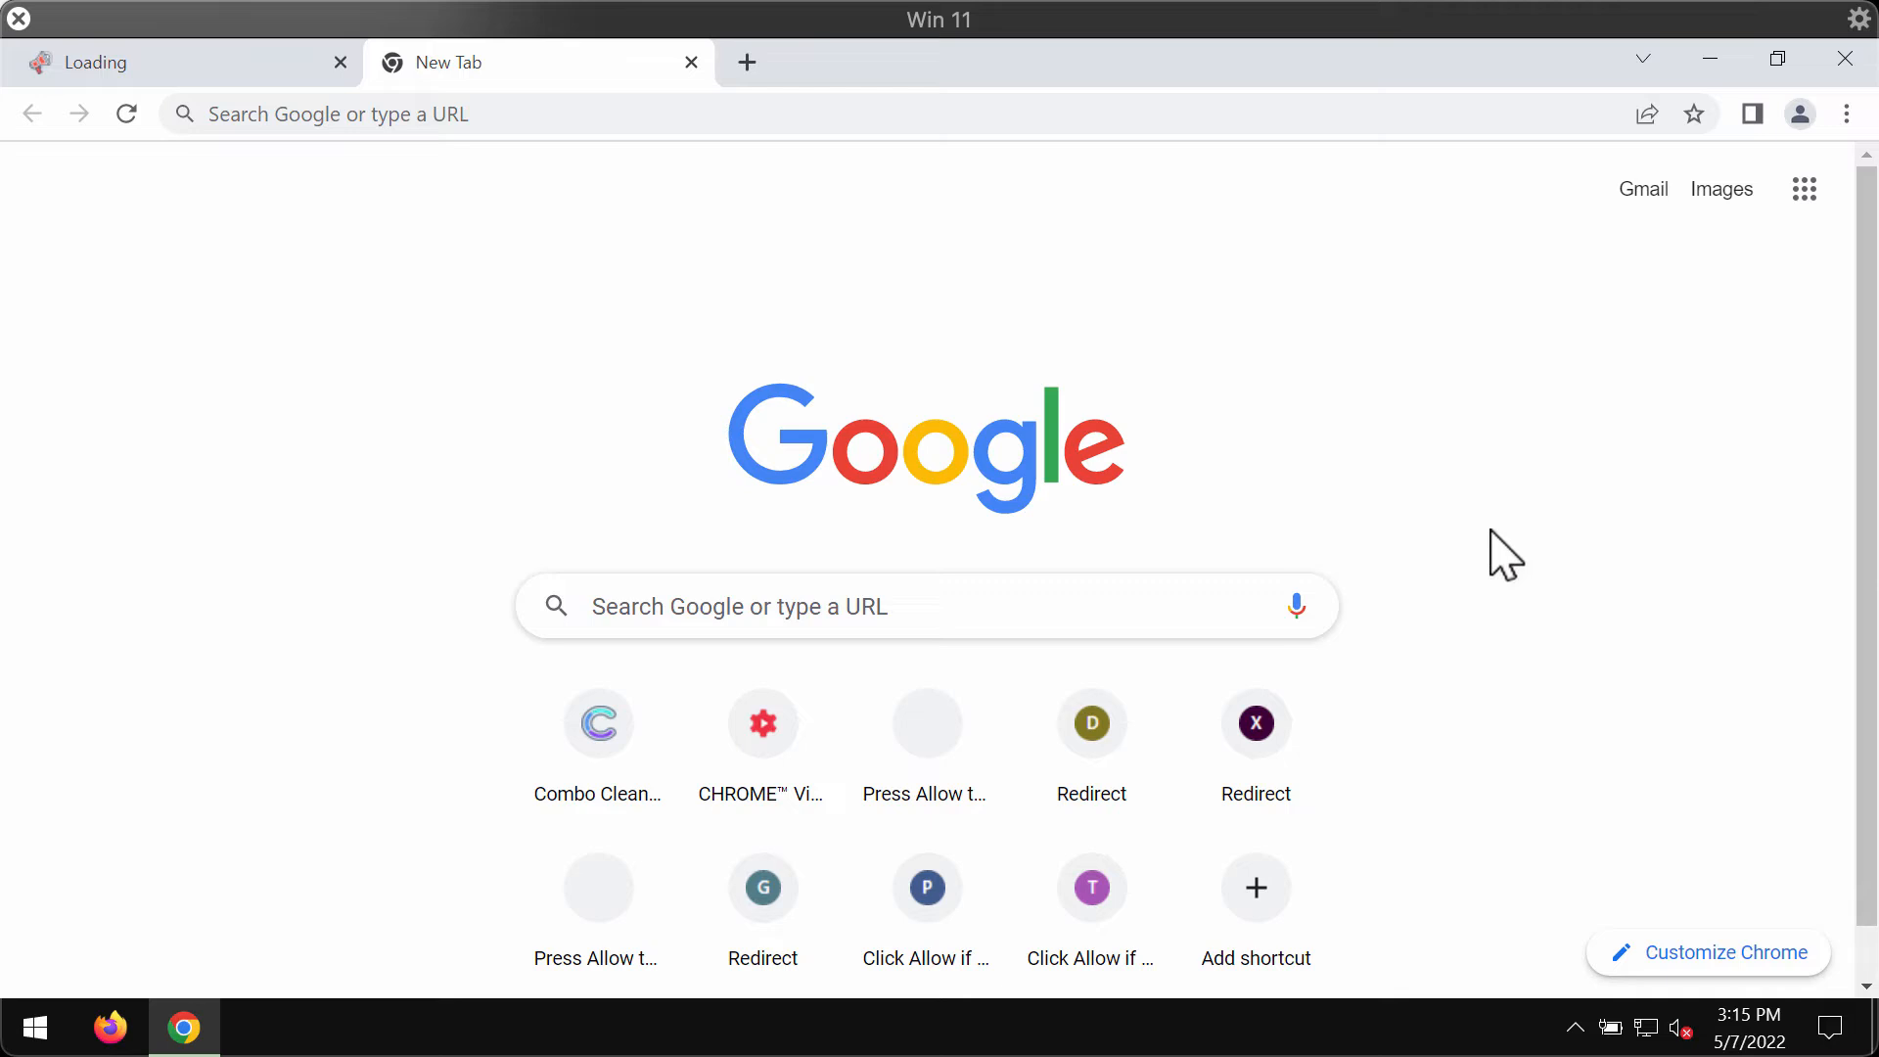
mouse_move(1593, 524)
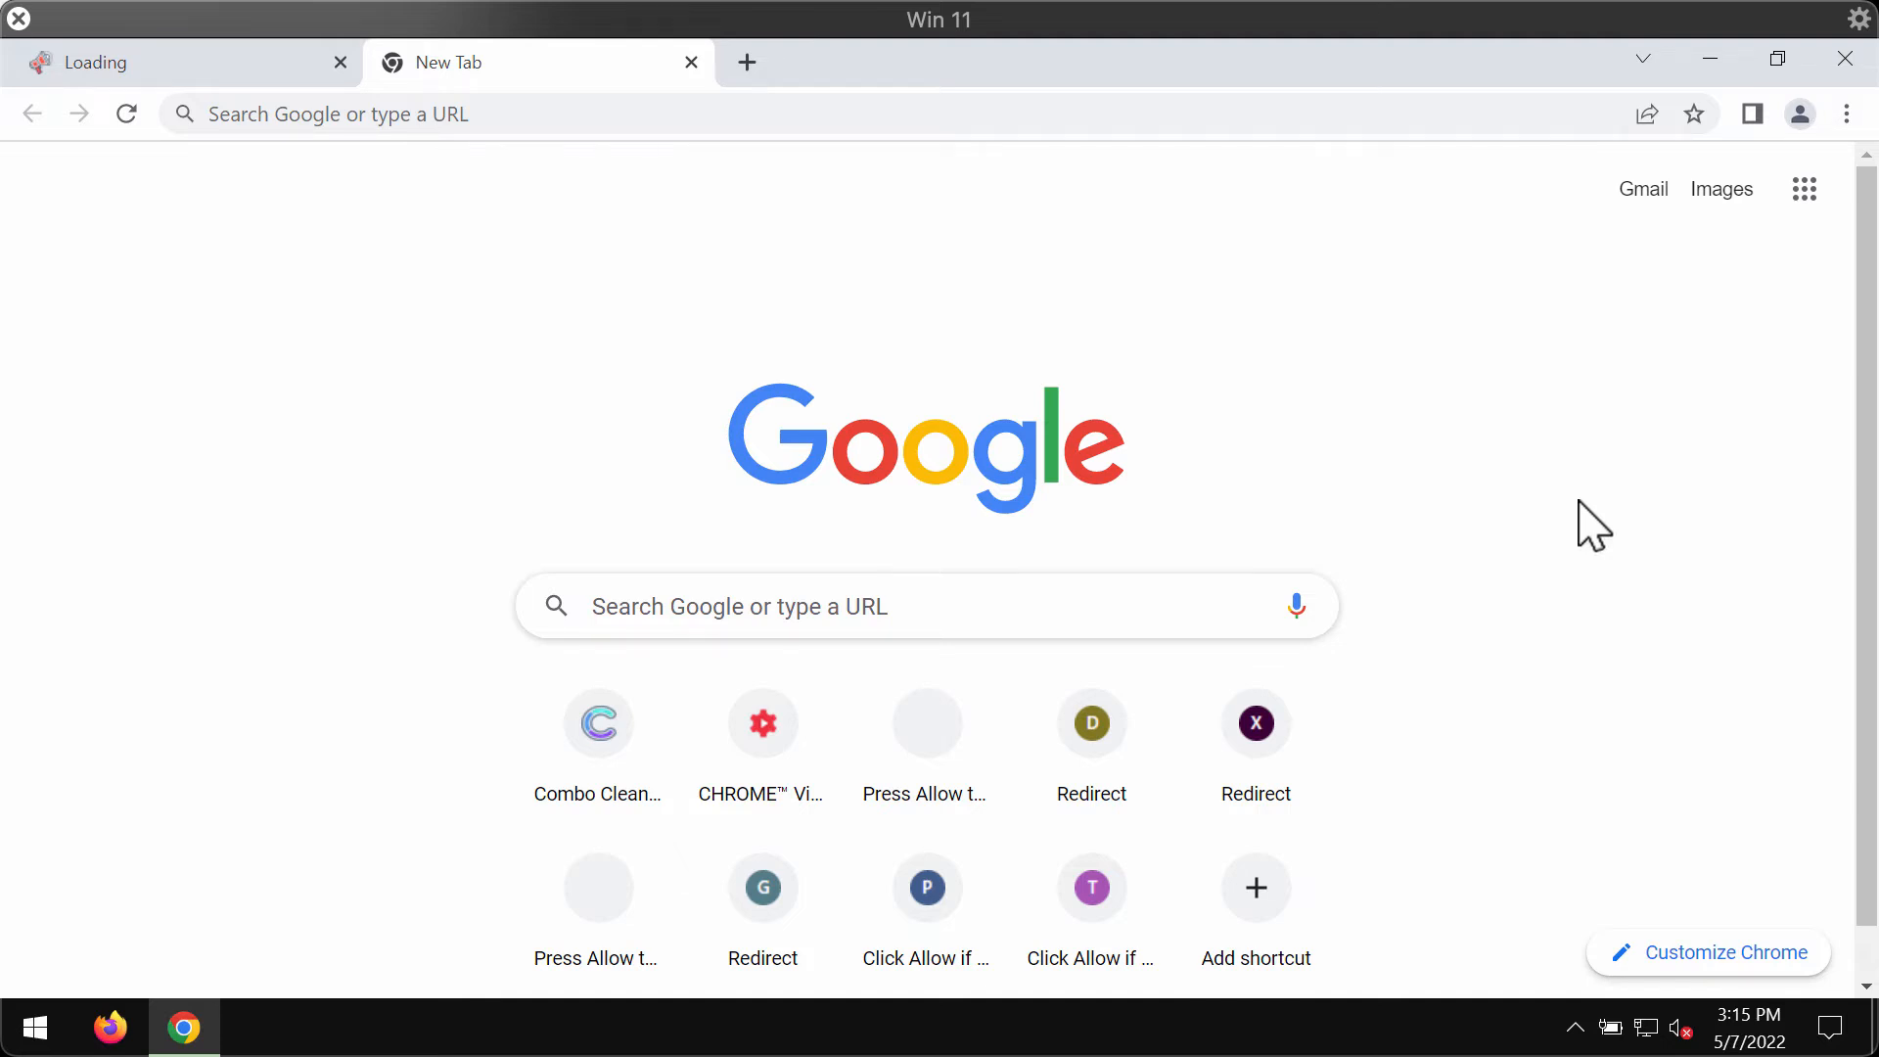
mouse_move(1651, 491)
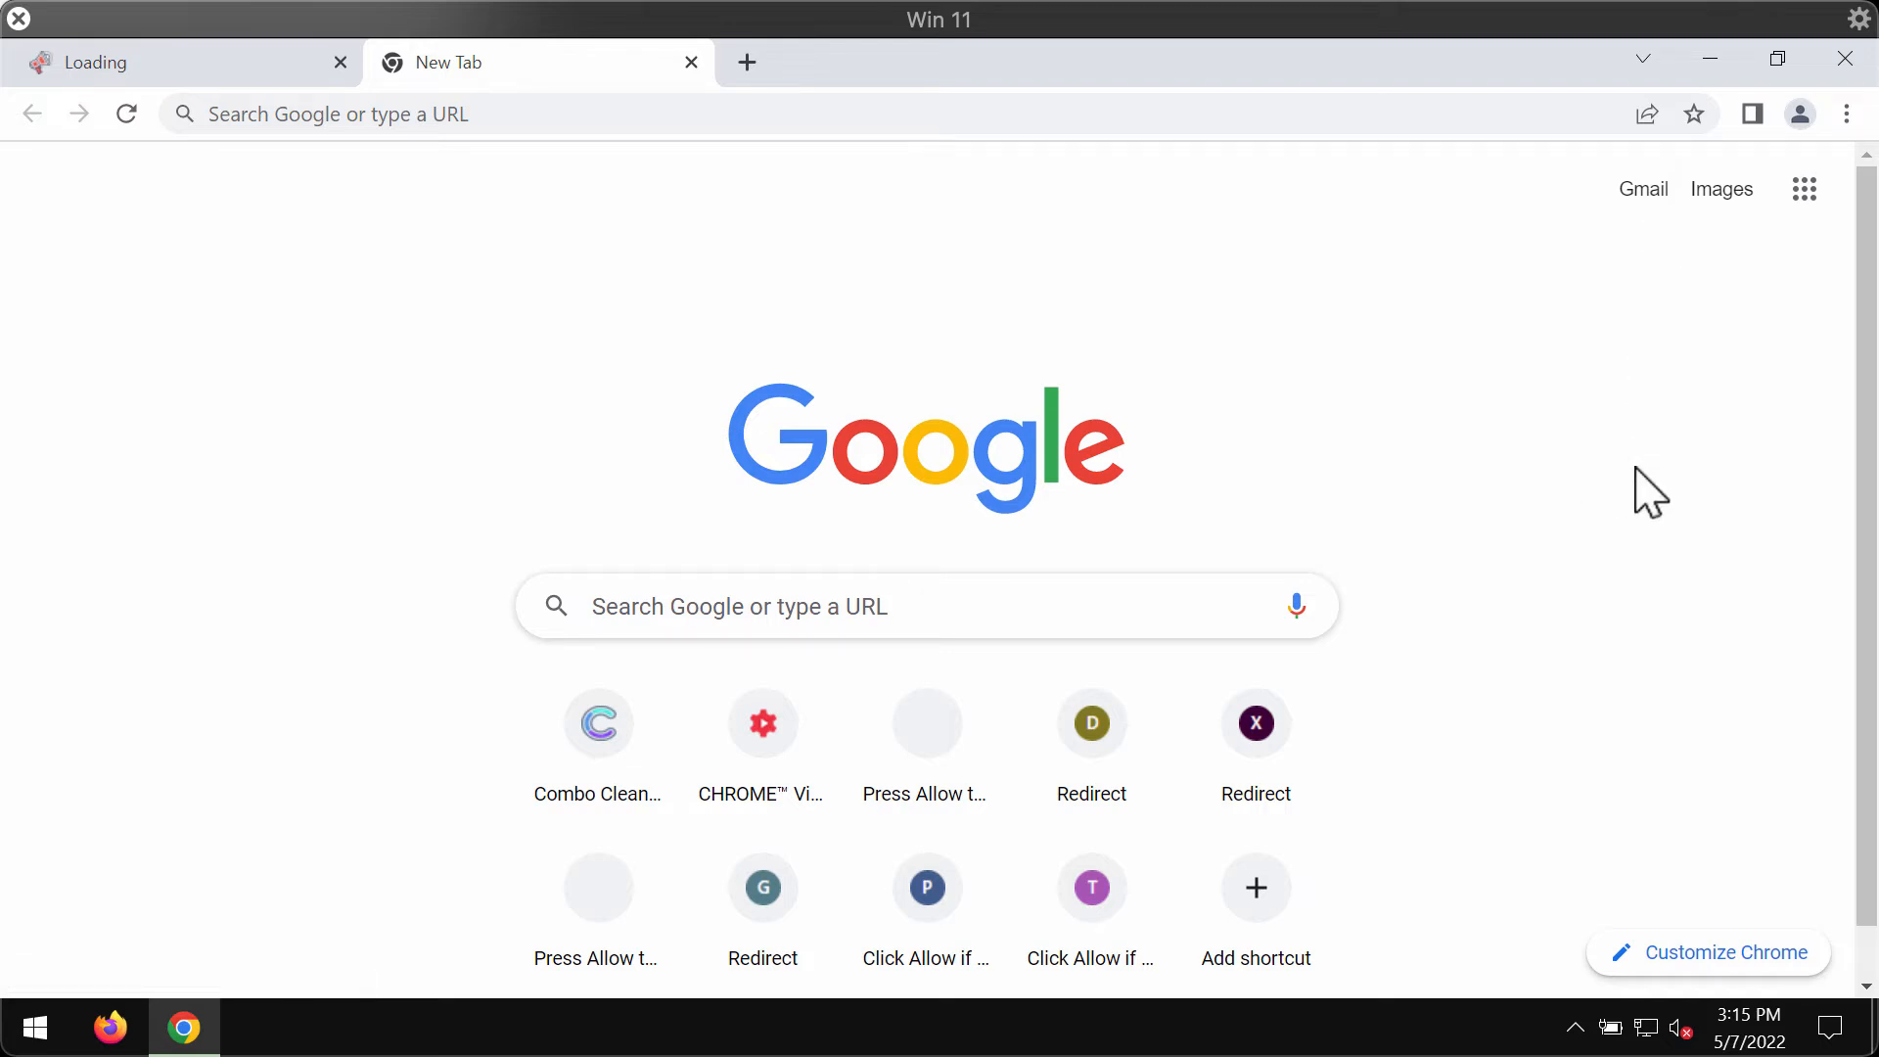
mouse_move(1605, 402)
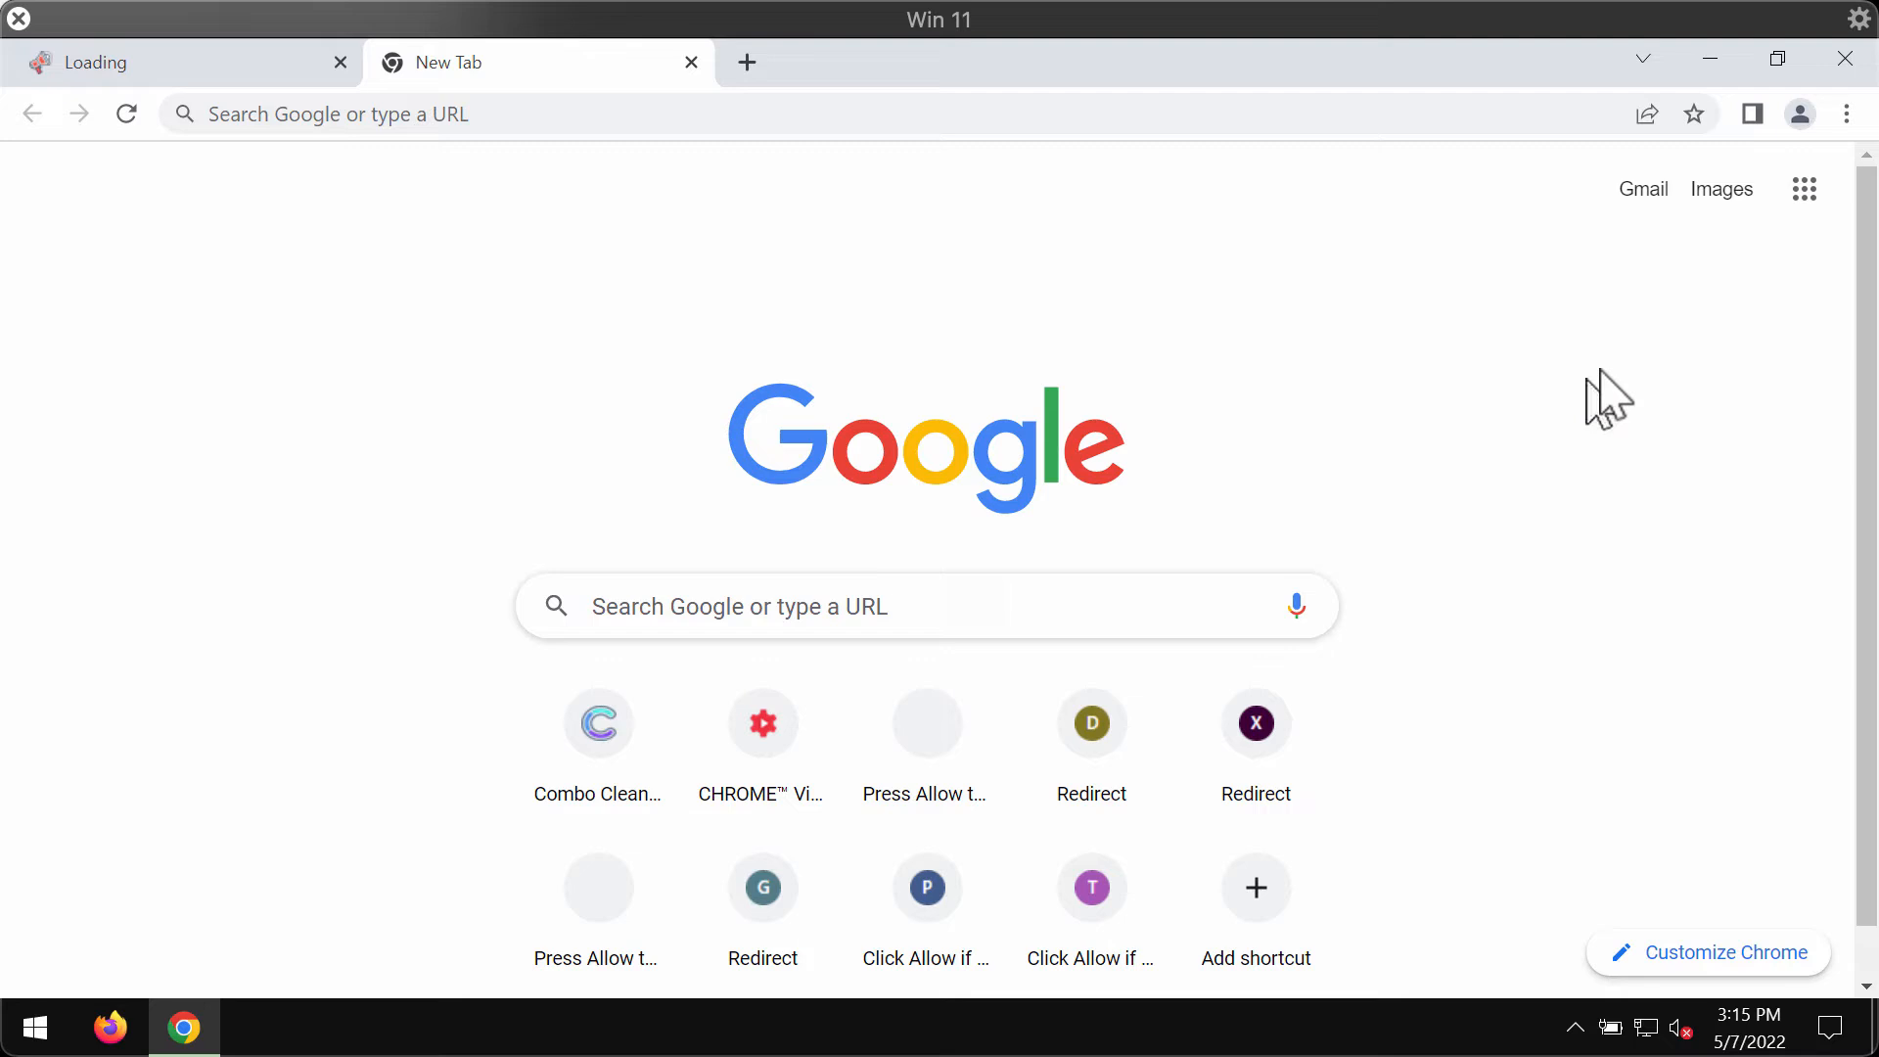
Navigate to Chrome's Site Settings under Privacy and security.
left_click(1846, 114)
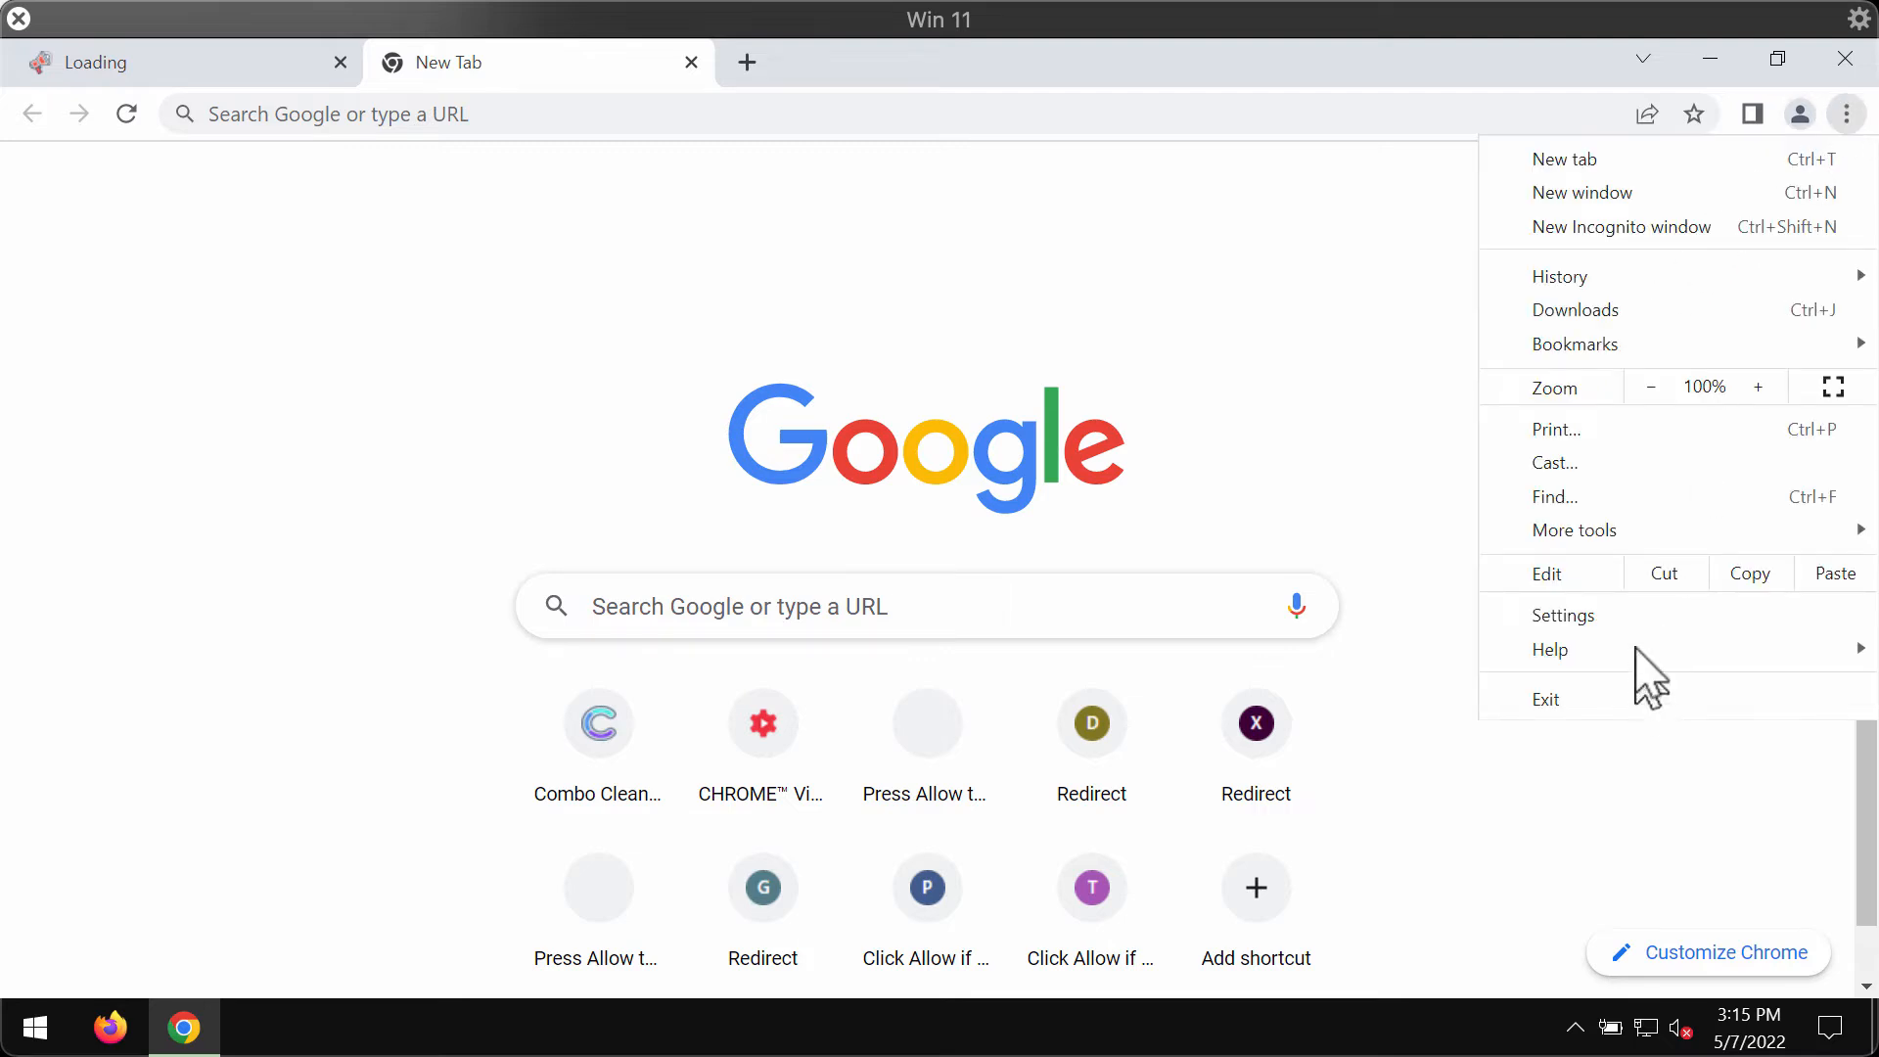
left_click(1562, 614)
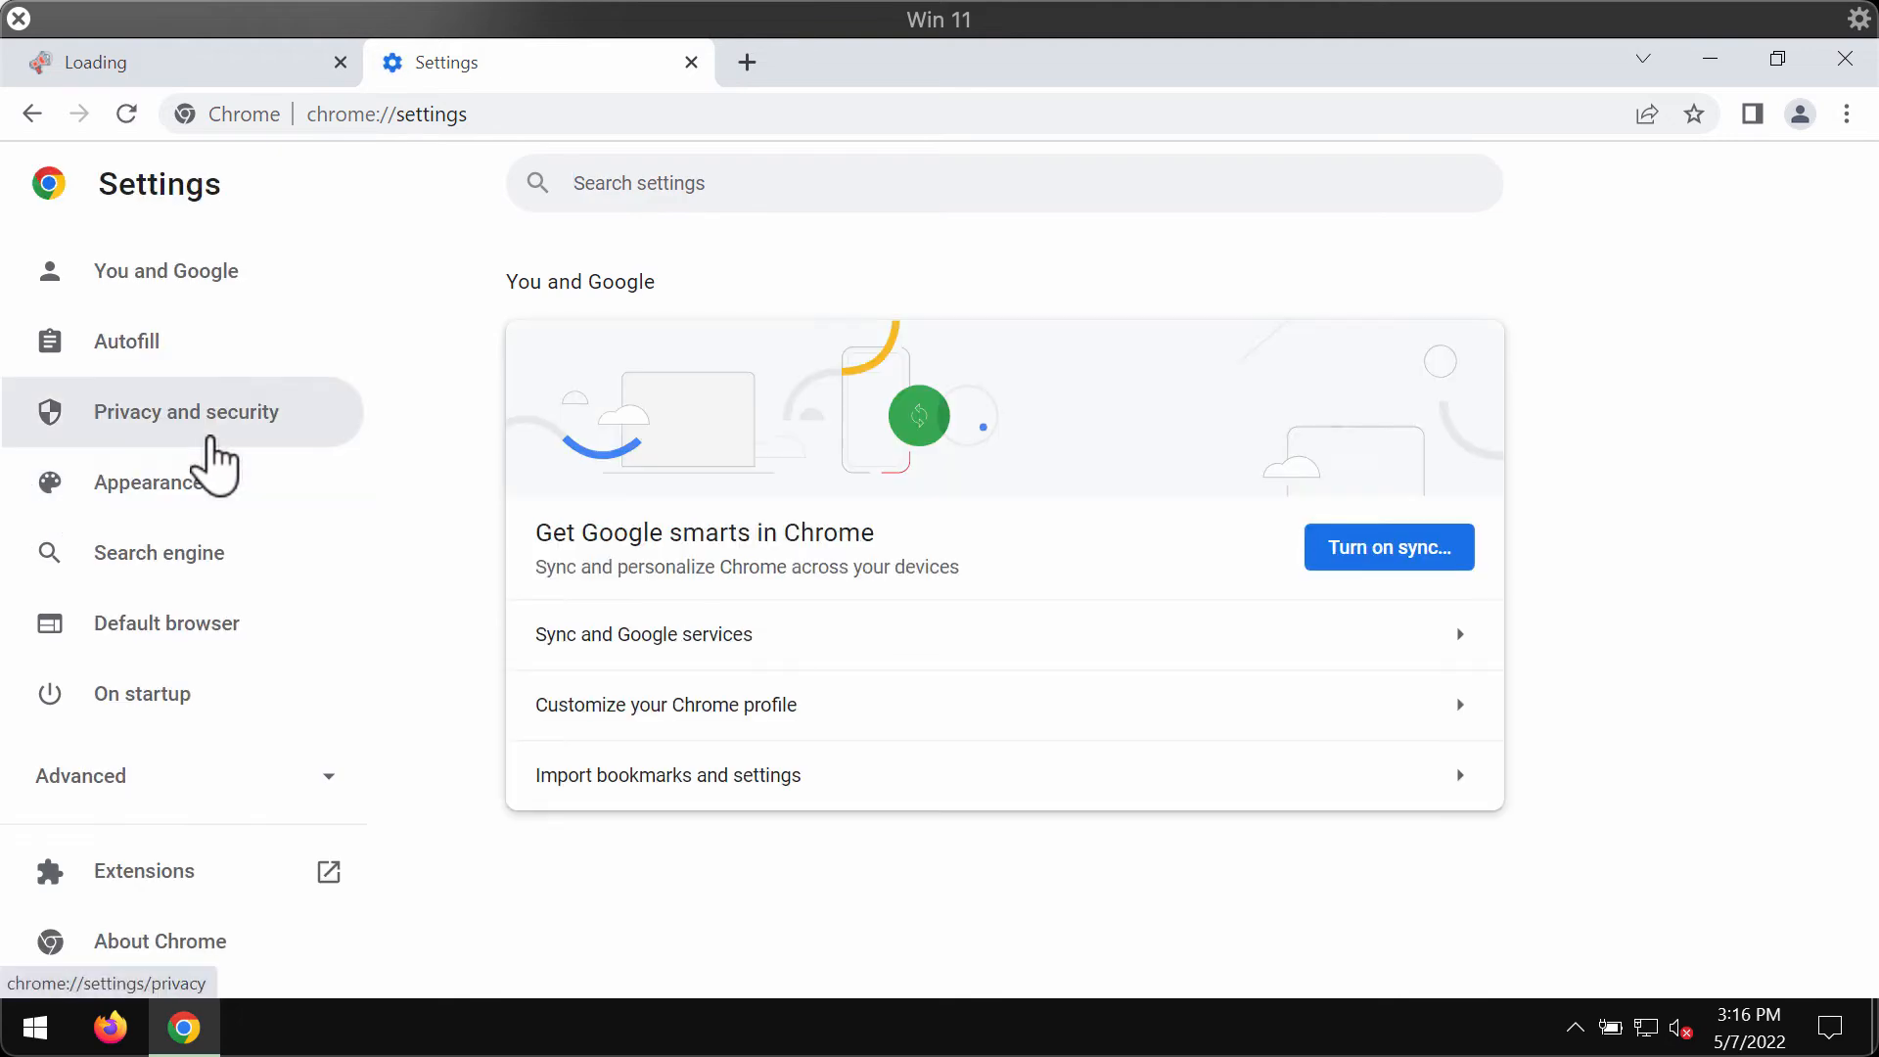
left_click(185, 411)
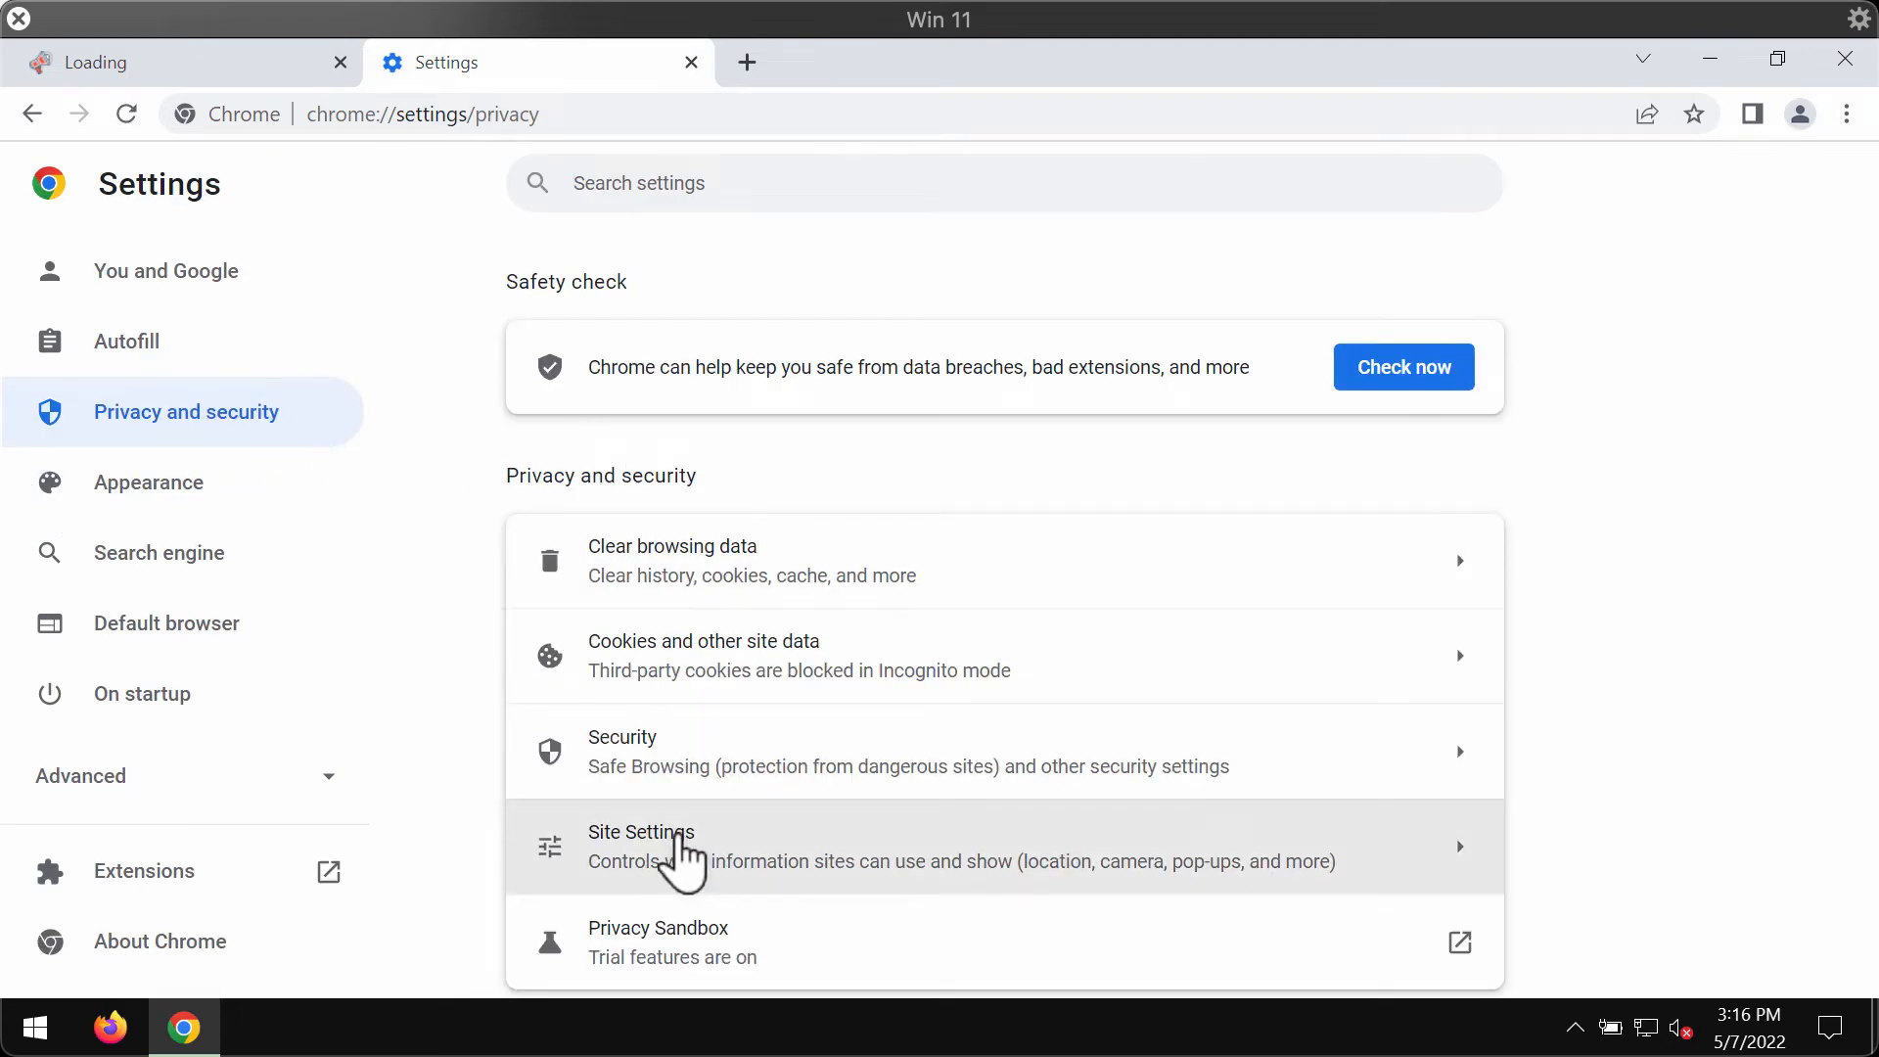
left_click(671, 843)
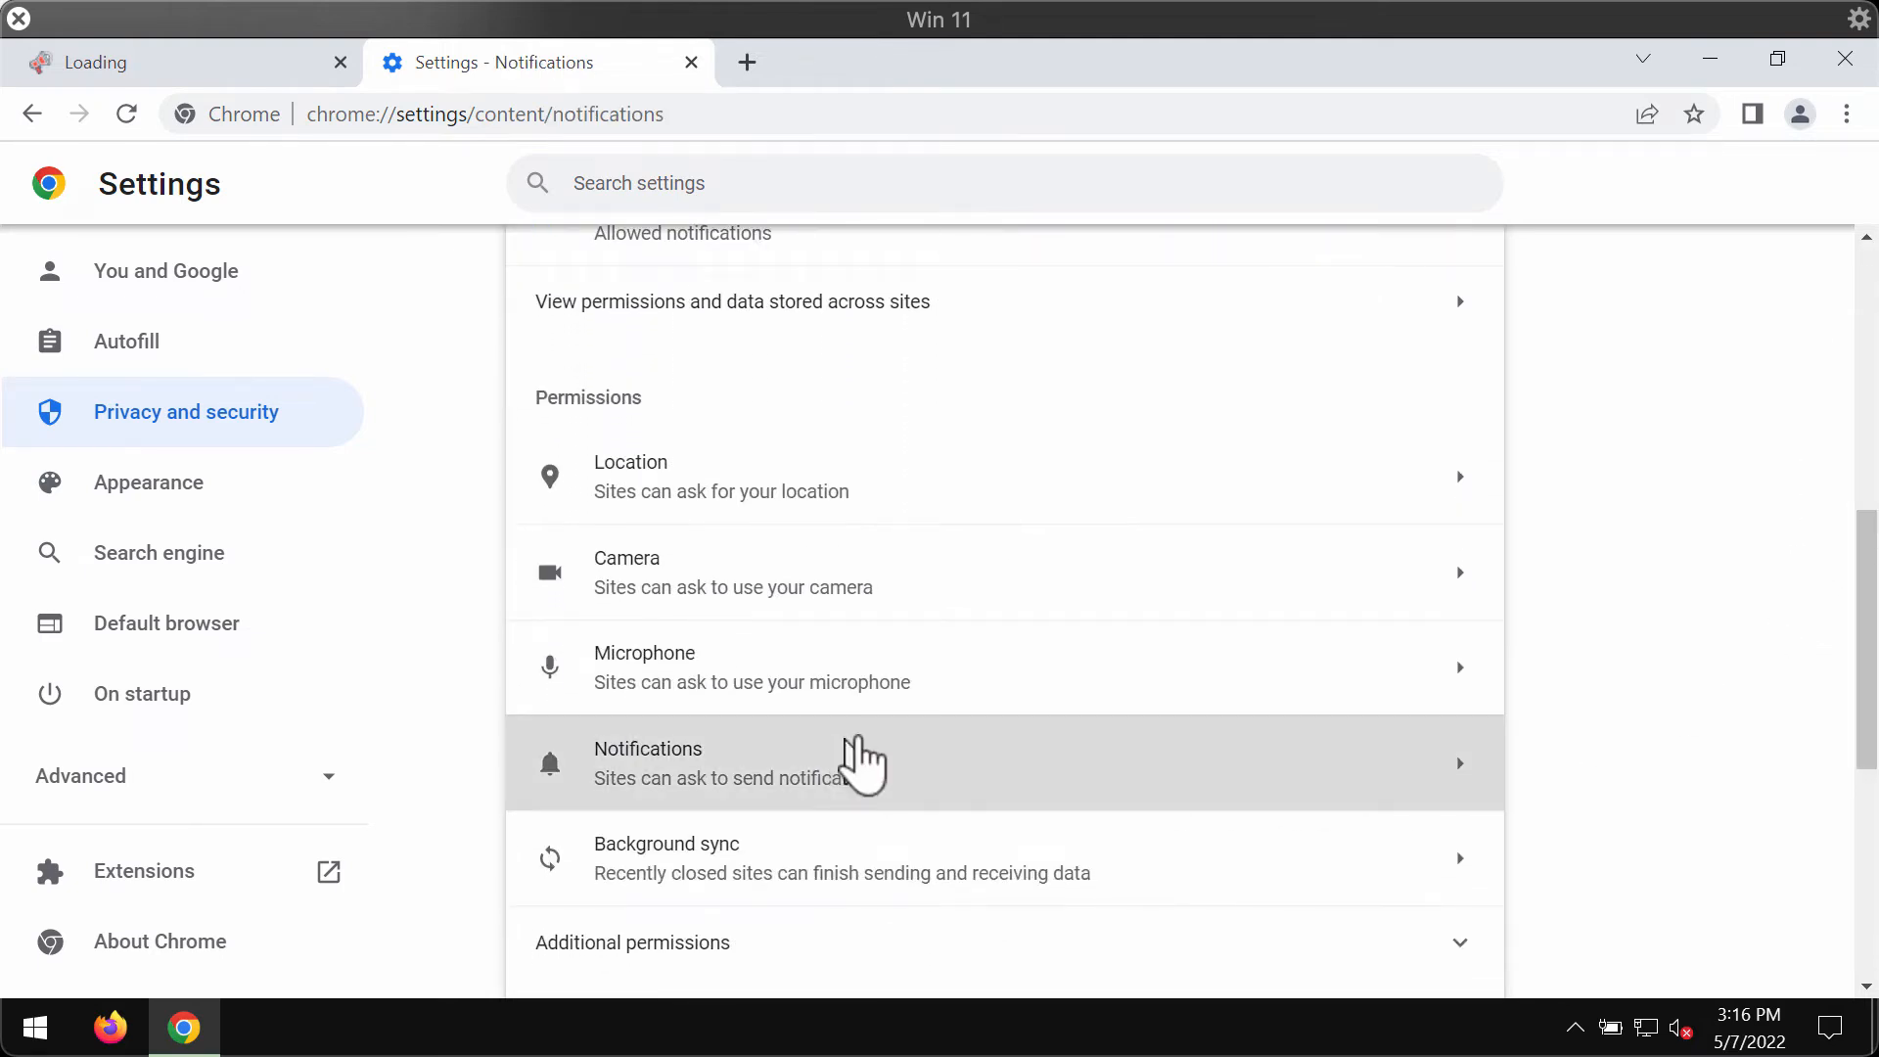
Remove news-koluma.cc from the sites allowed to send notifications.
left_click(863, 763)
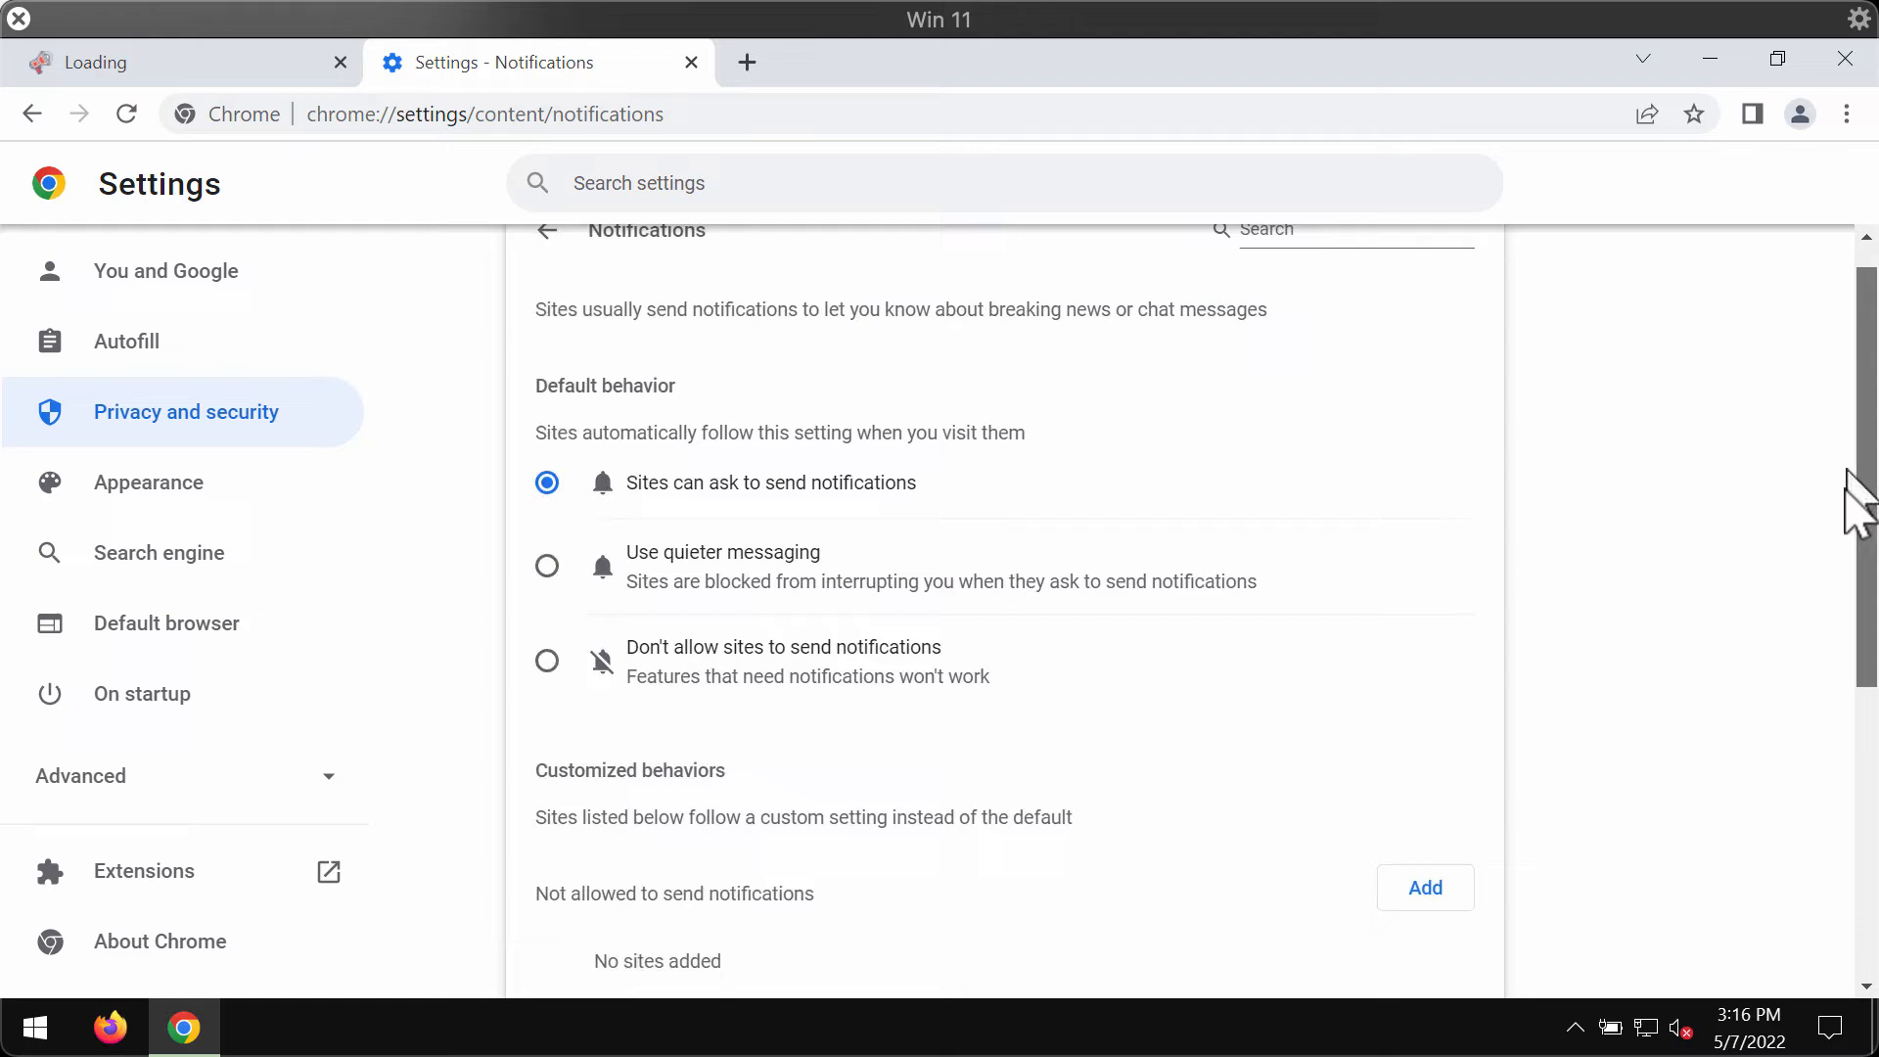
scroll("down", 3)
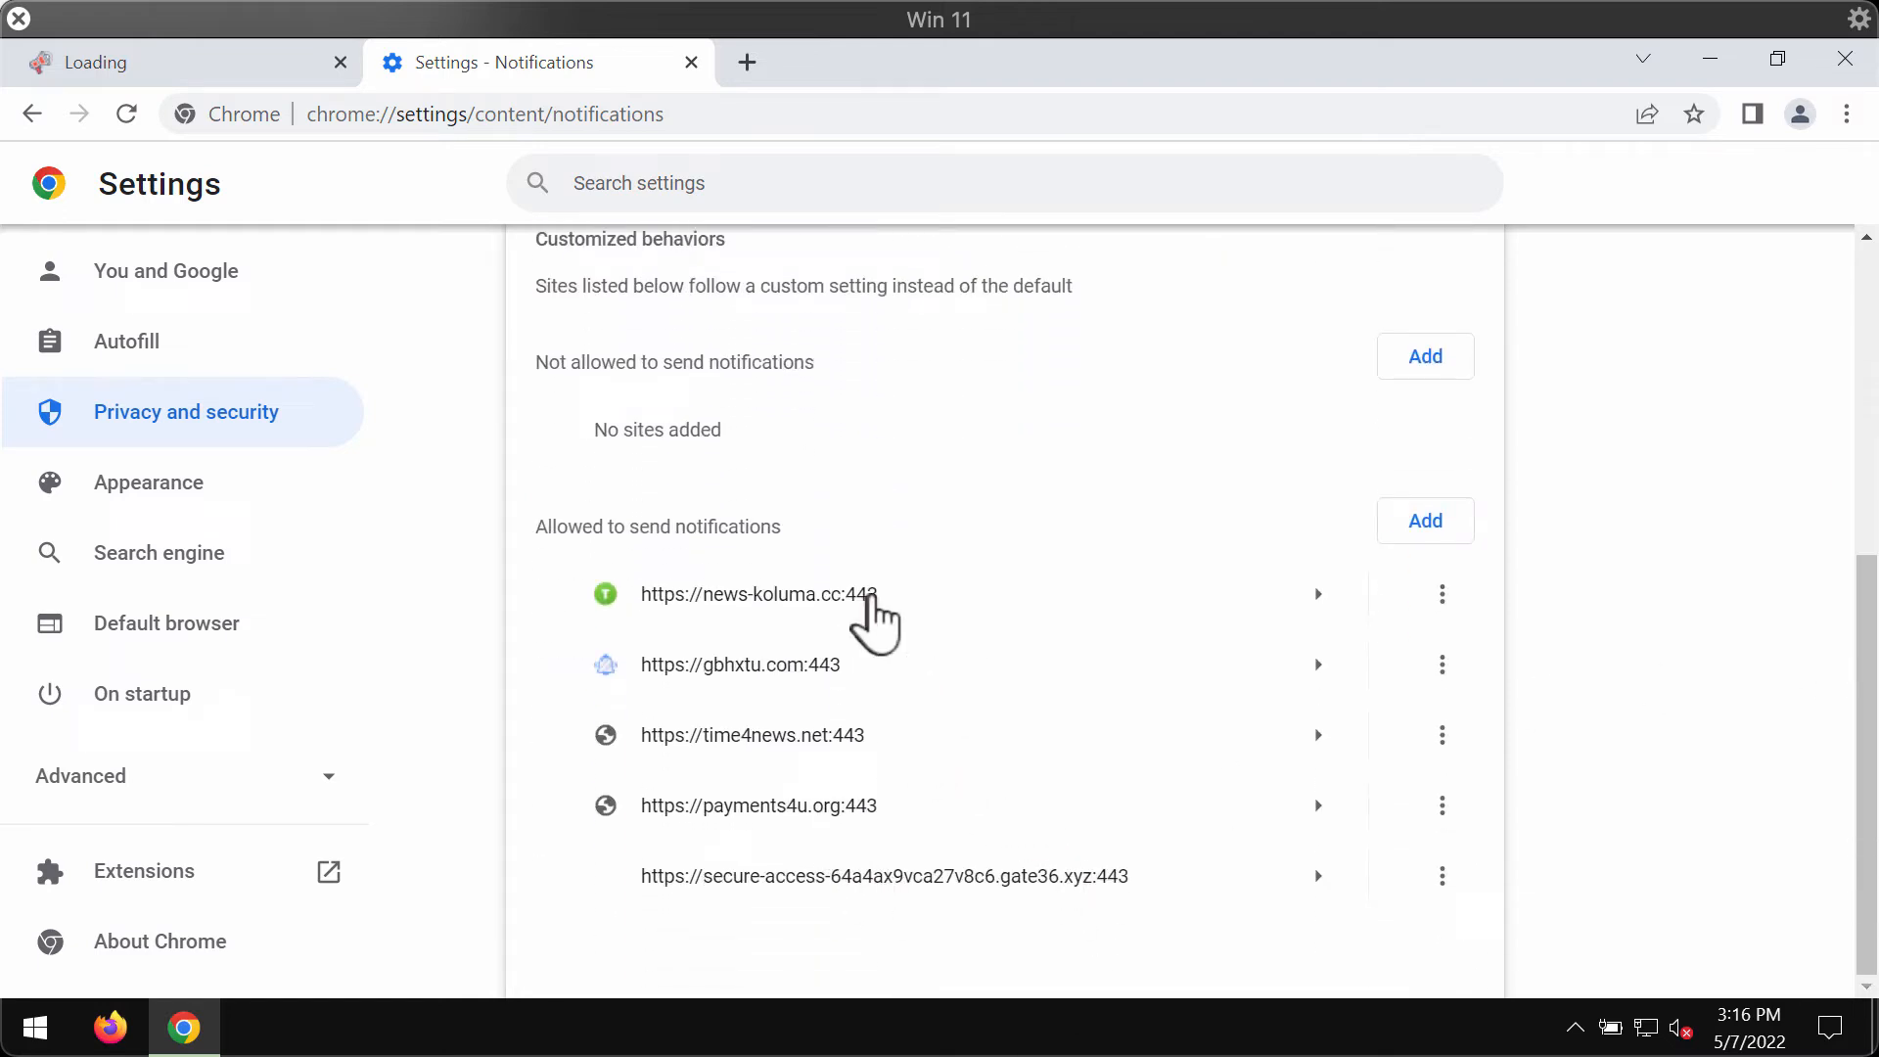
mouse_move(1064, 642)
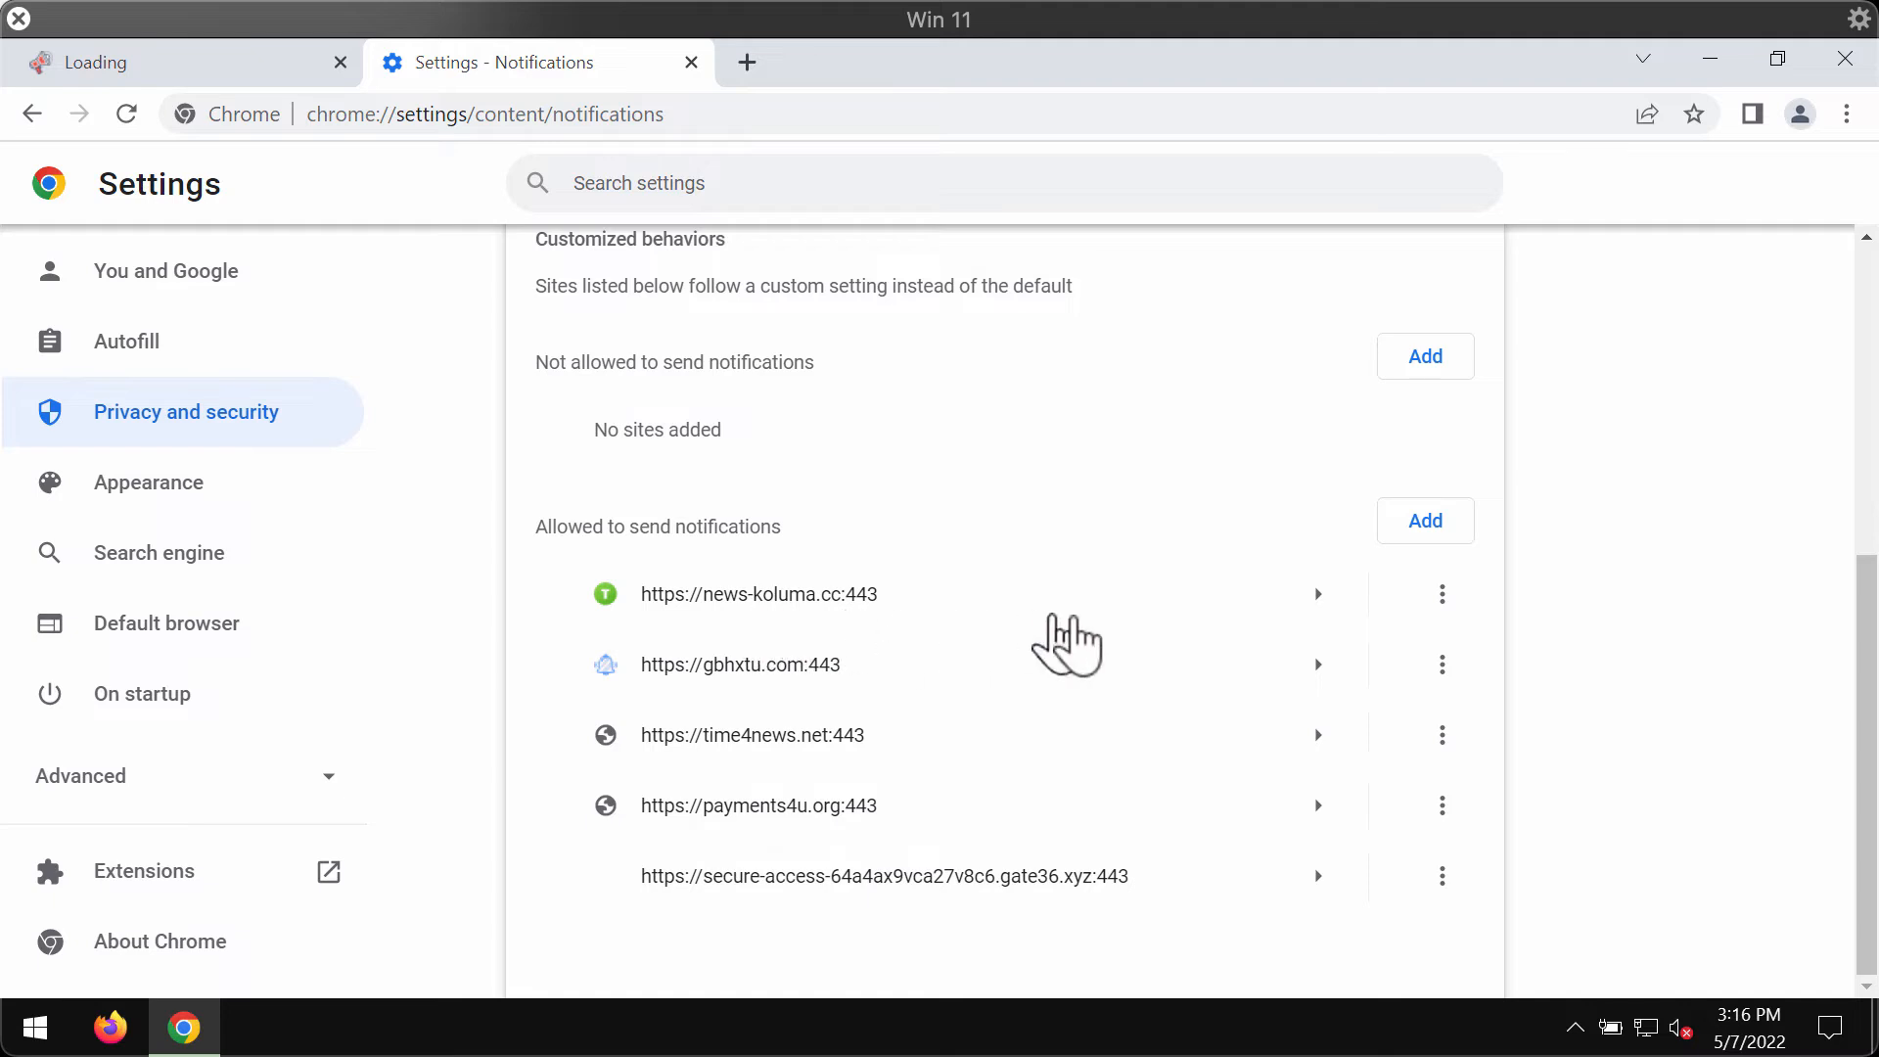
left_click(1442, 594)
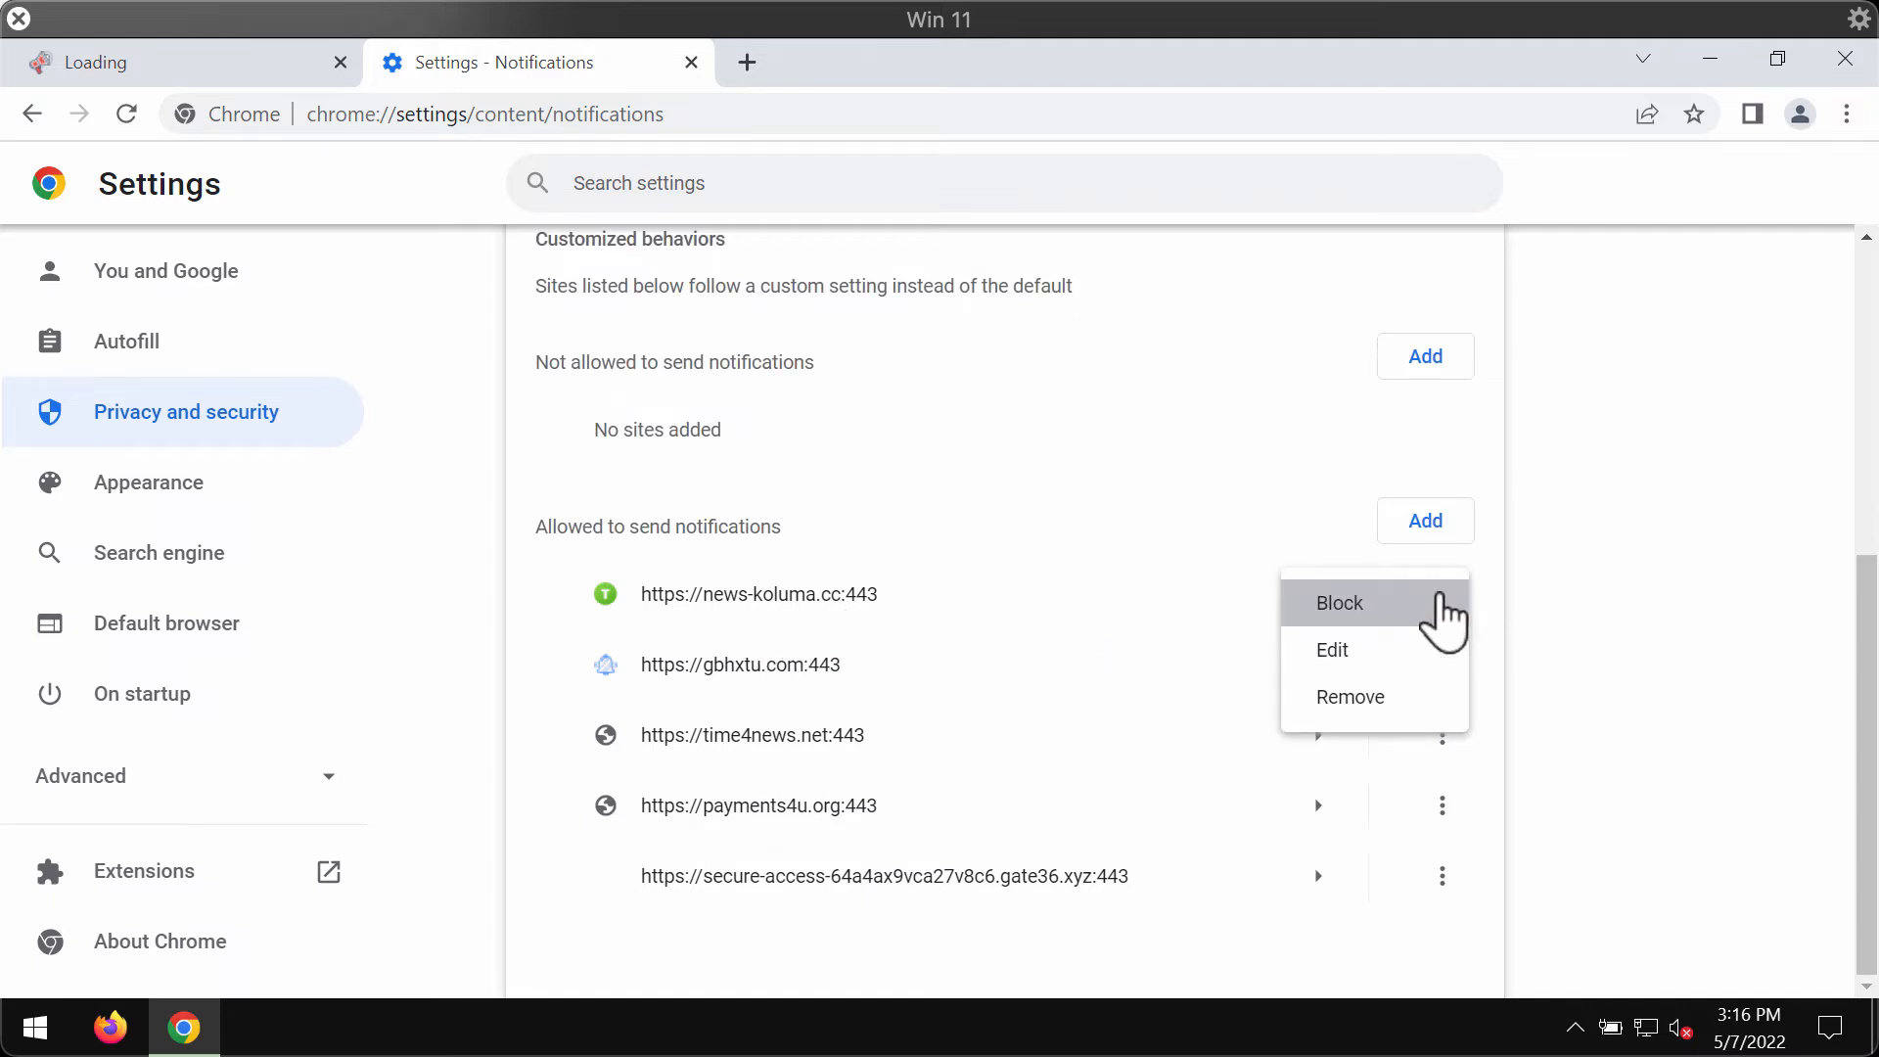
left_click(1338, 603)
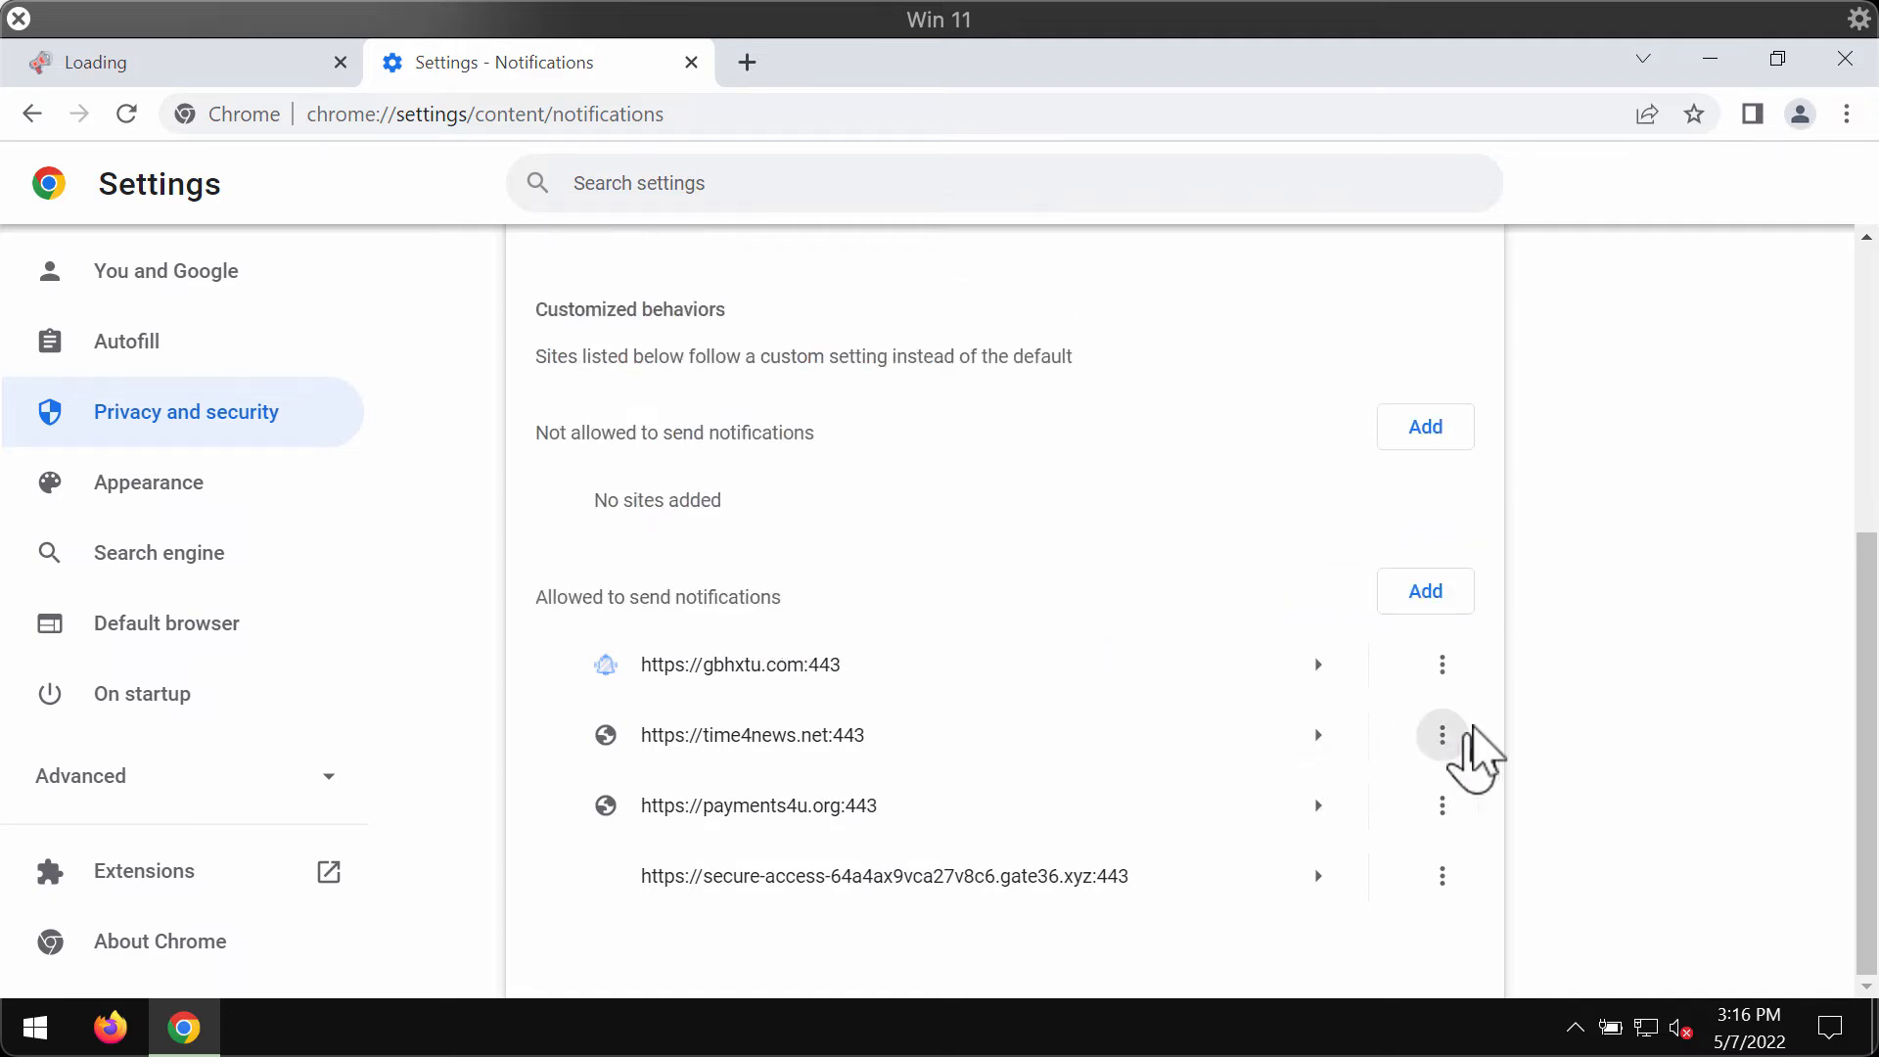
mouse_move(1443, 804)
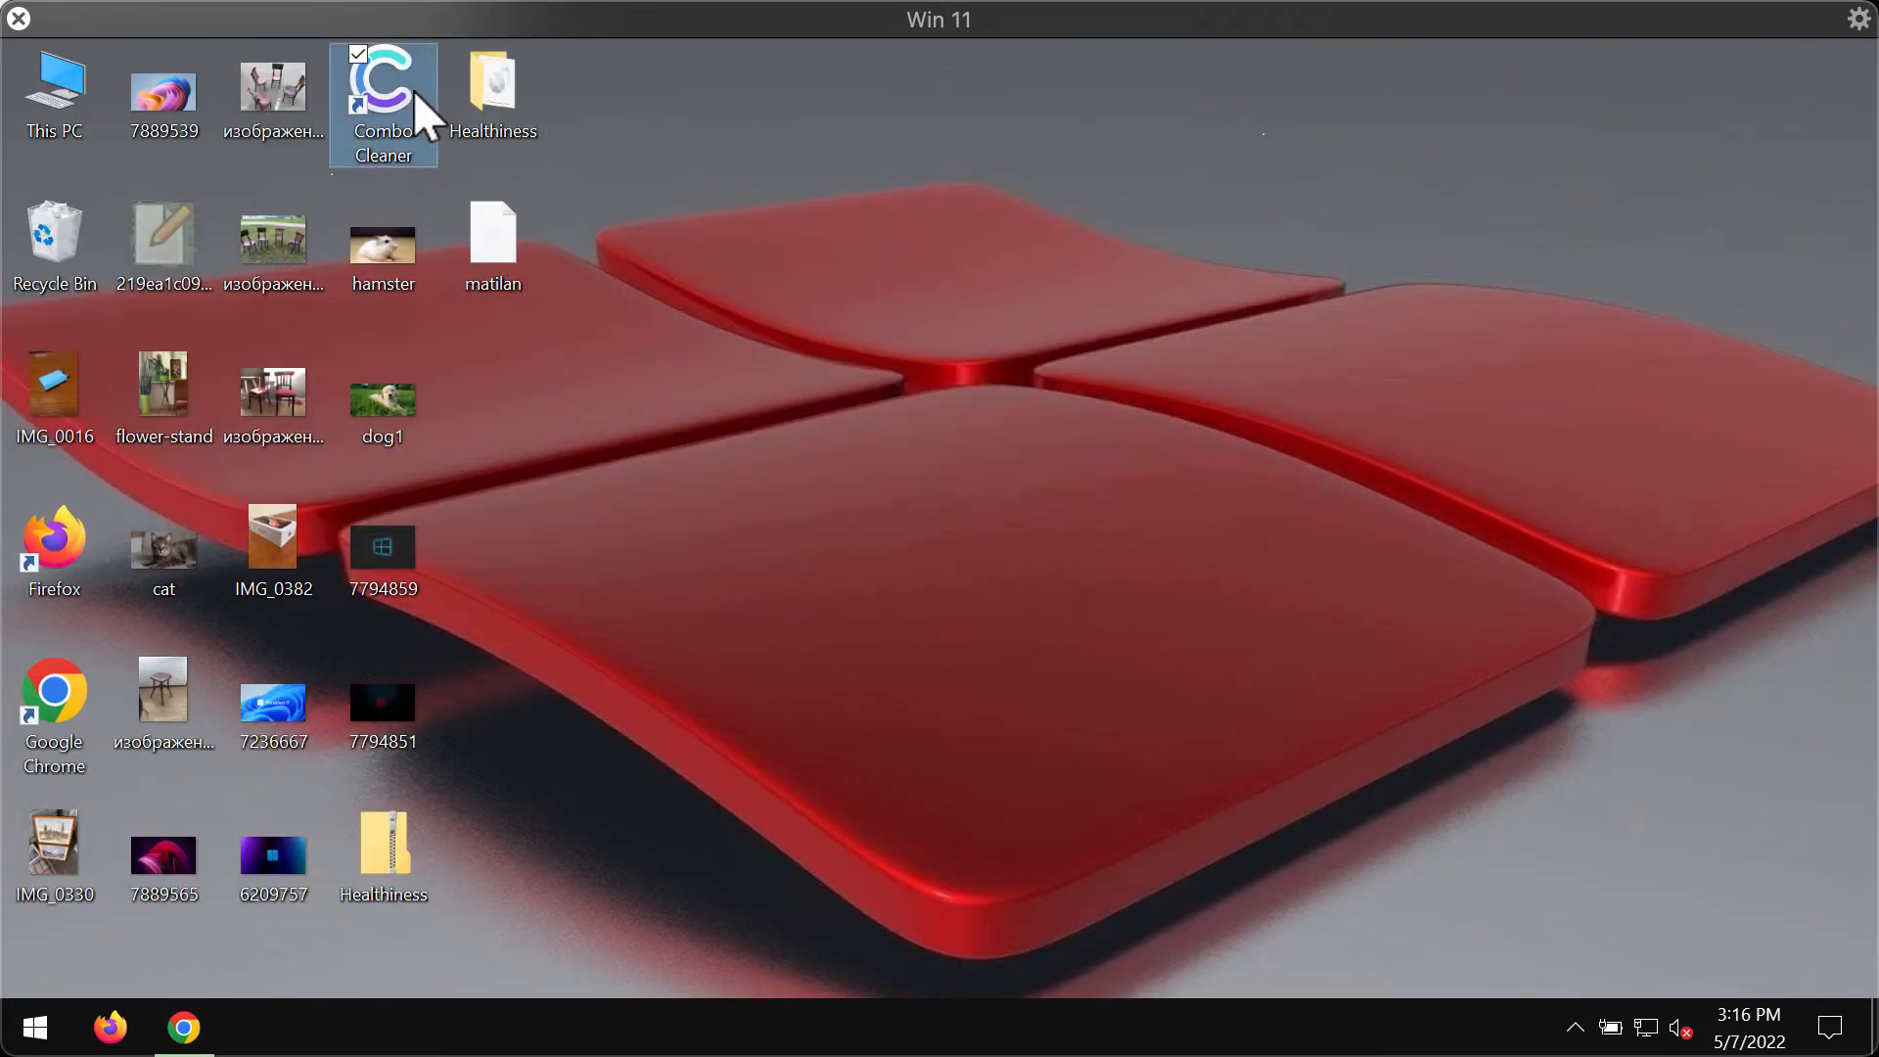
Launch Combo Cleaner from its desktop icon to reach the Dashboard.
double_click(381, 90)
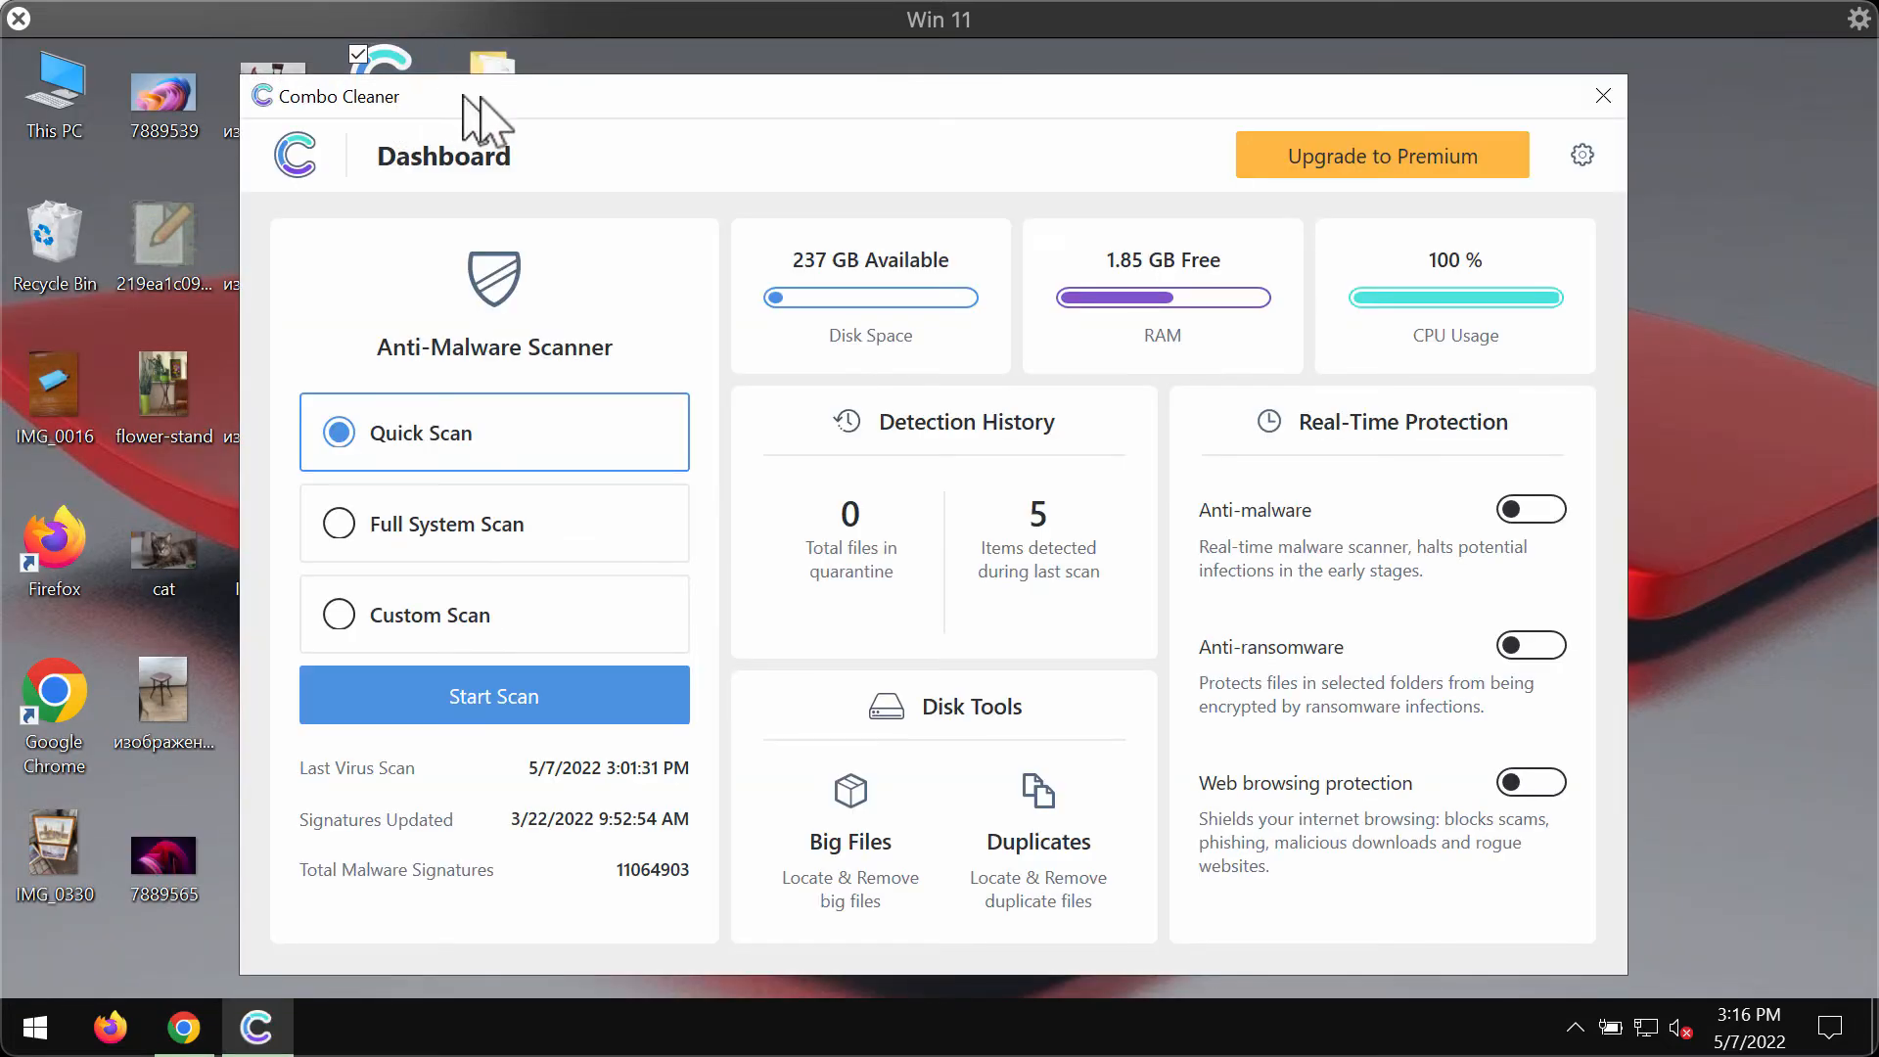
mouse_move(717, 141)
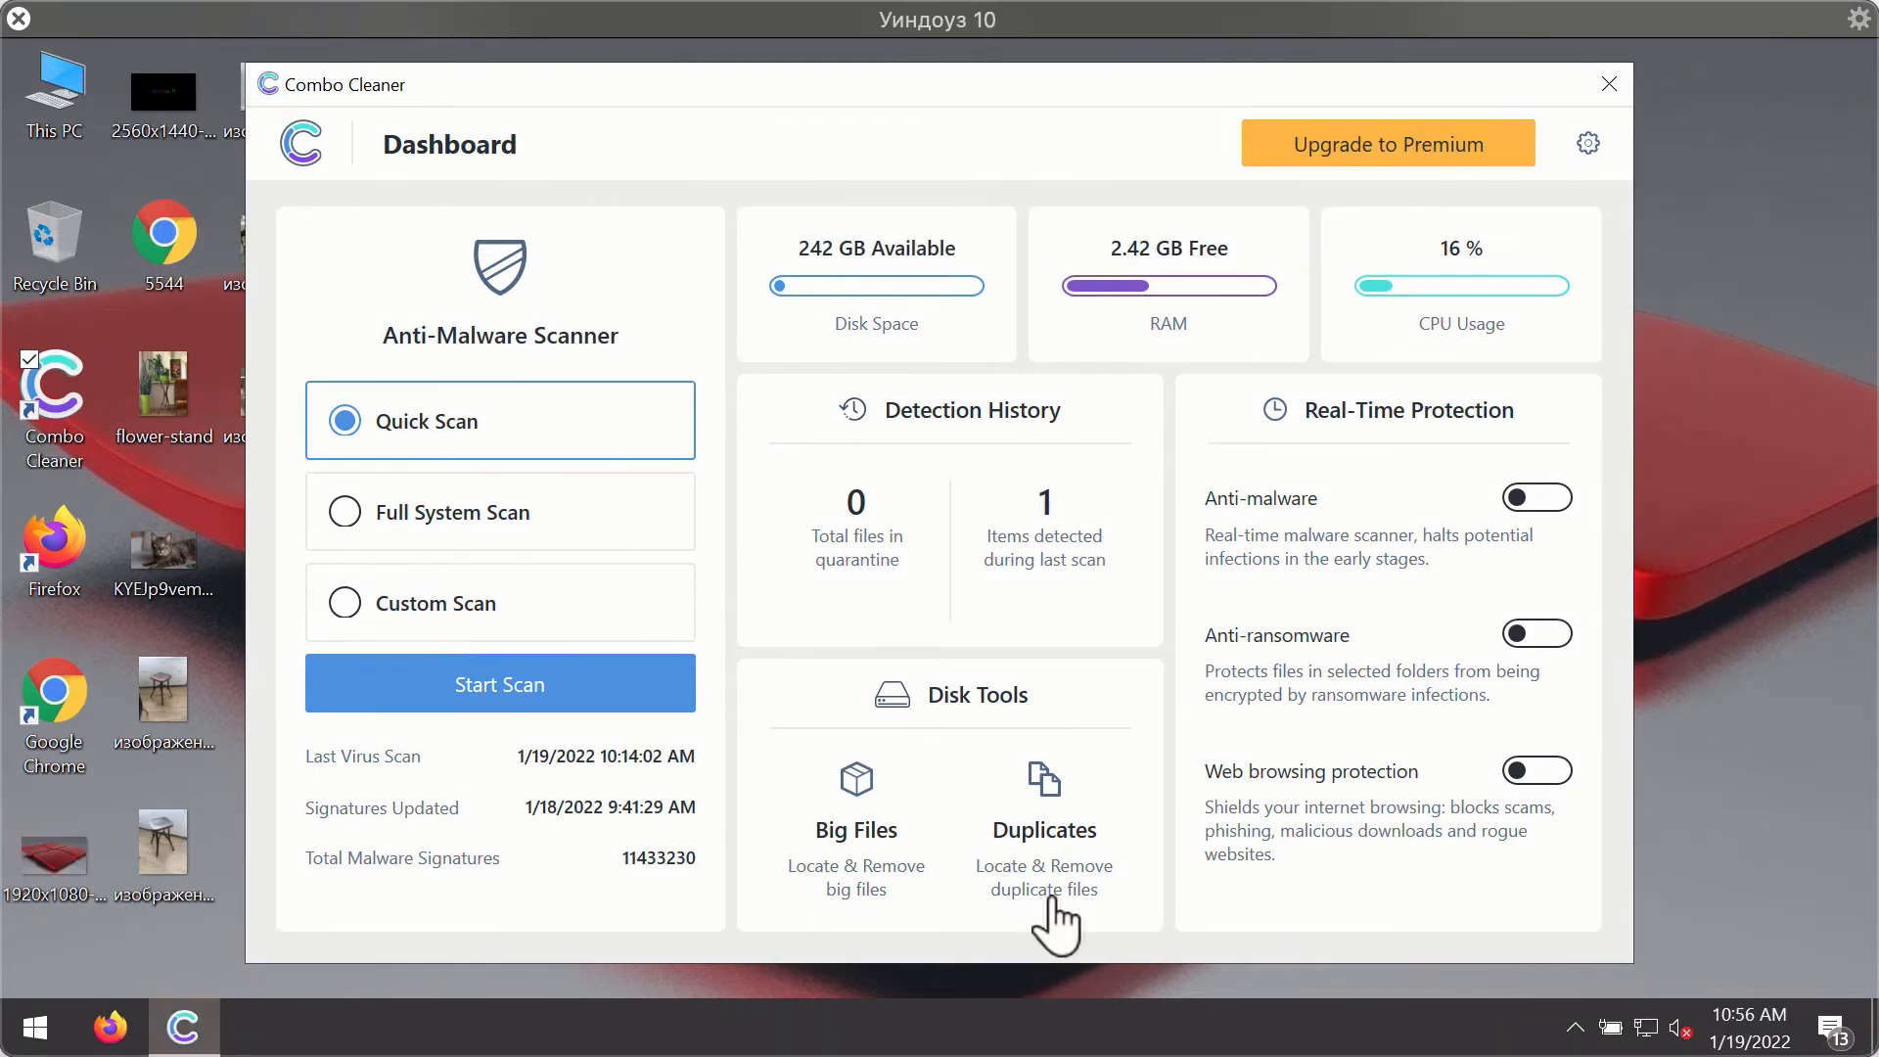
mouse_move(1149, 701)
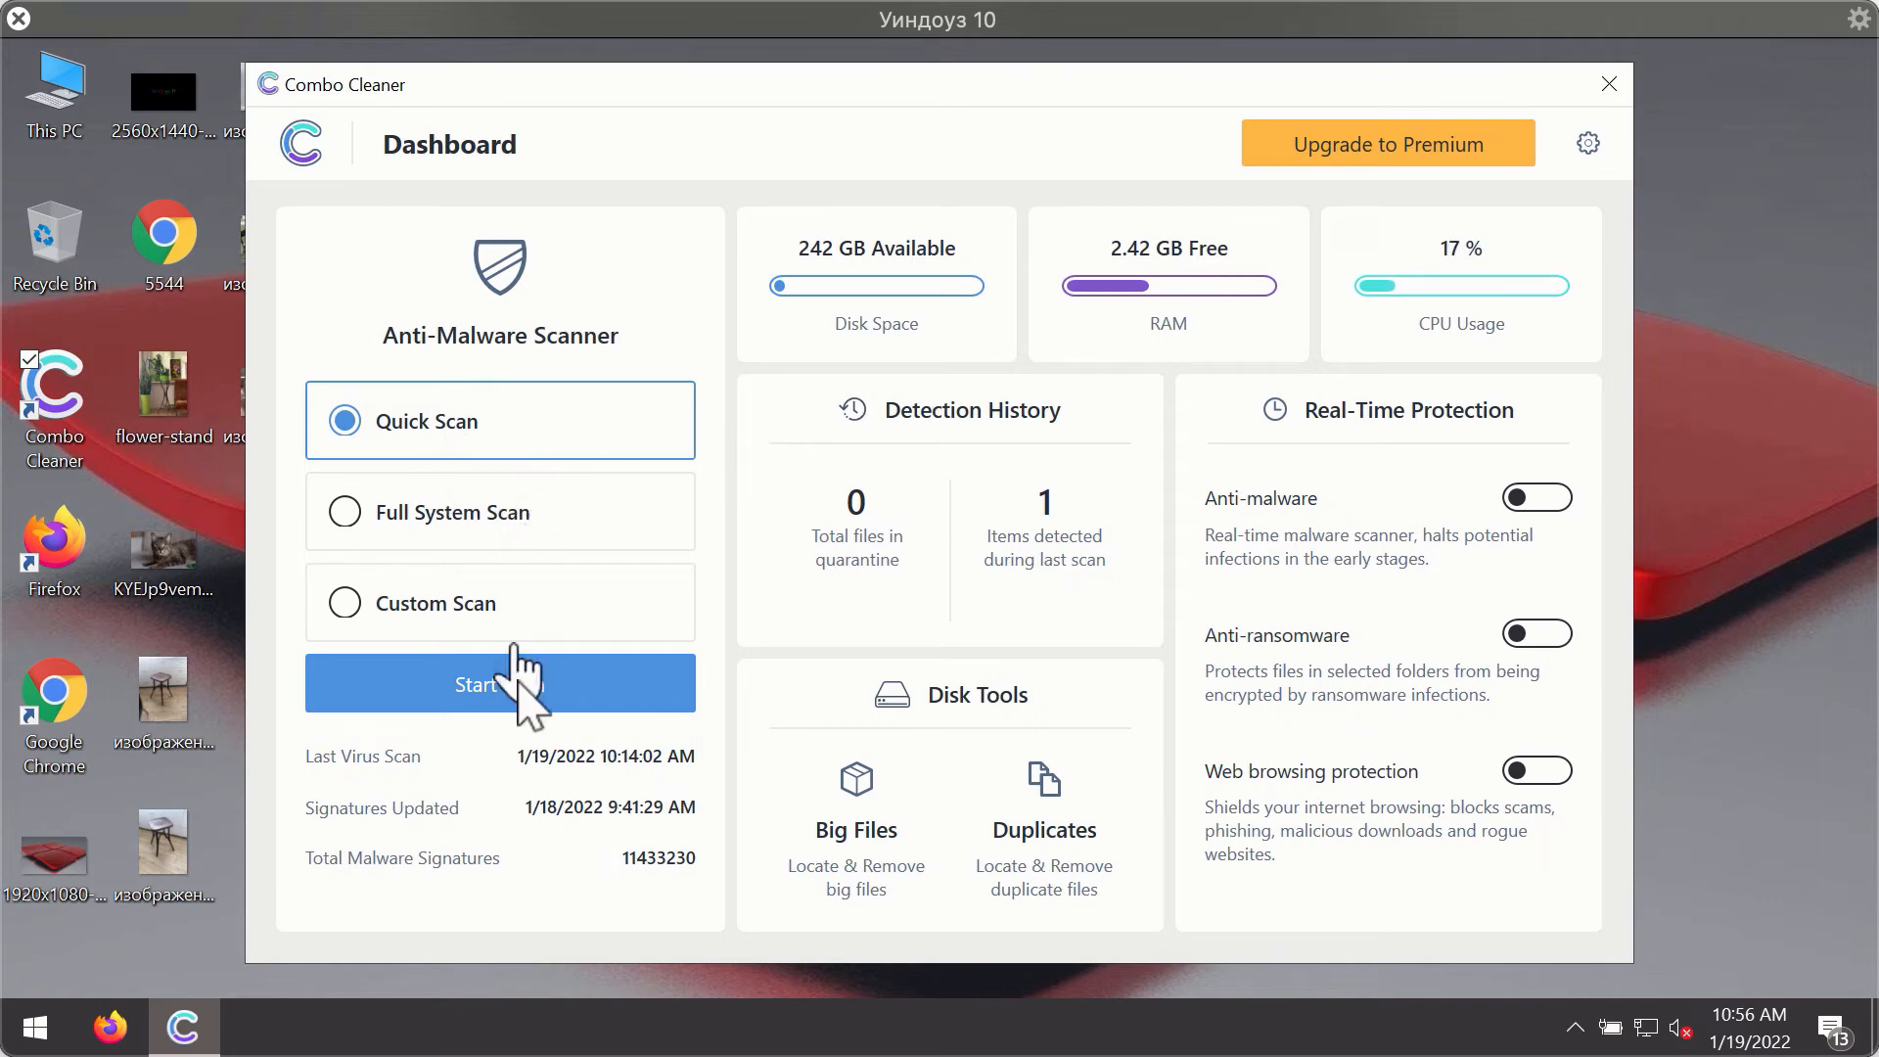
Start a Quick Scan in Combo Cleaner.
left_click(499, 685)
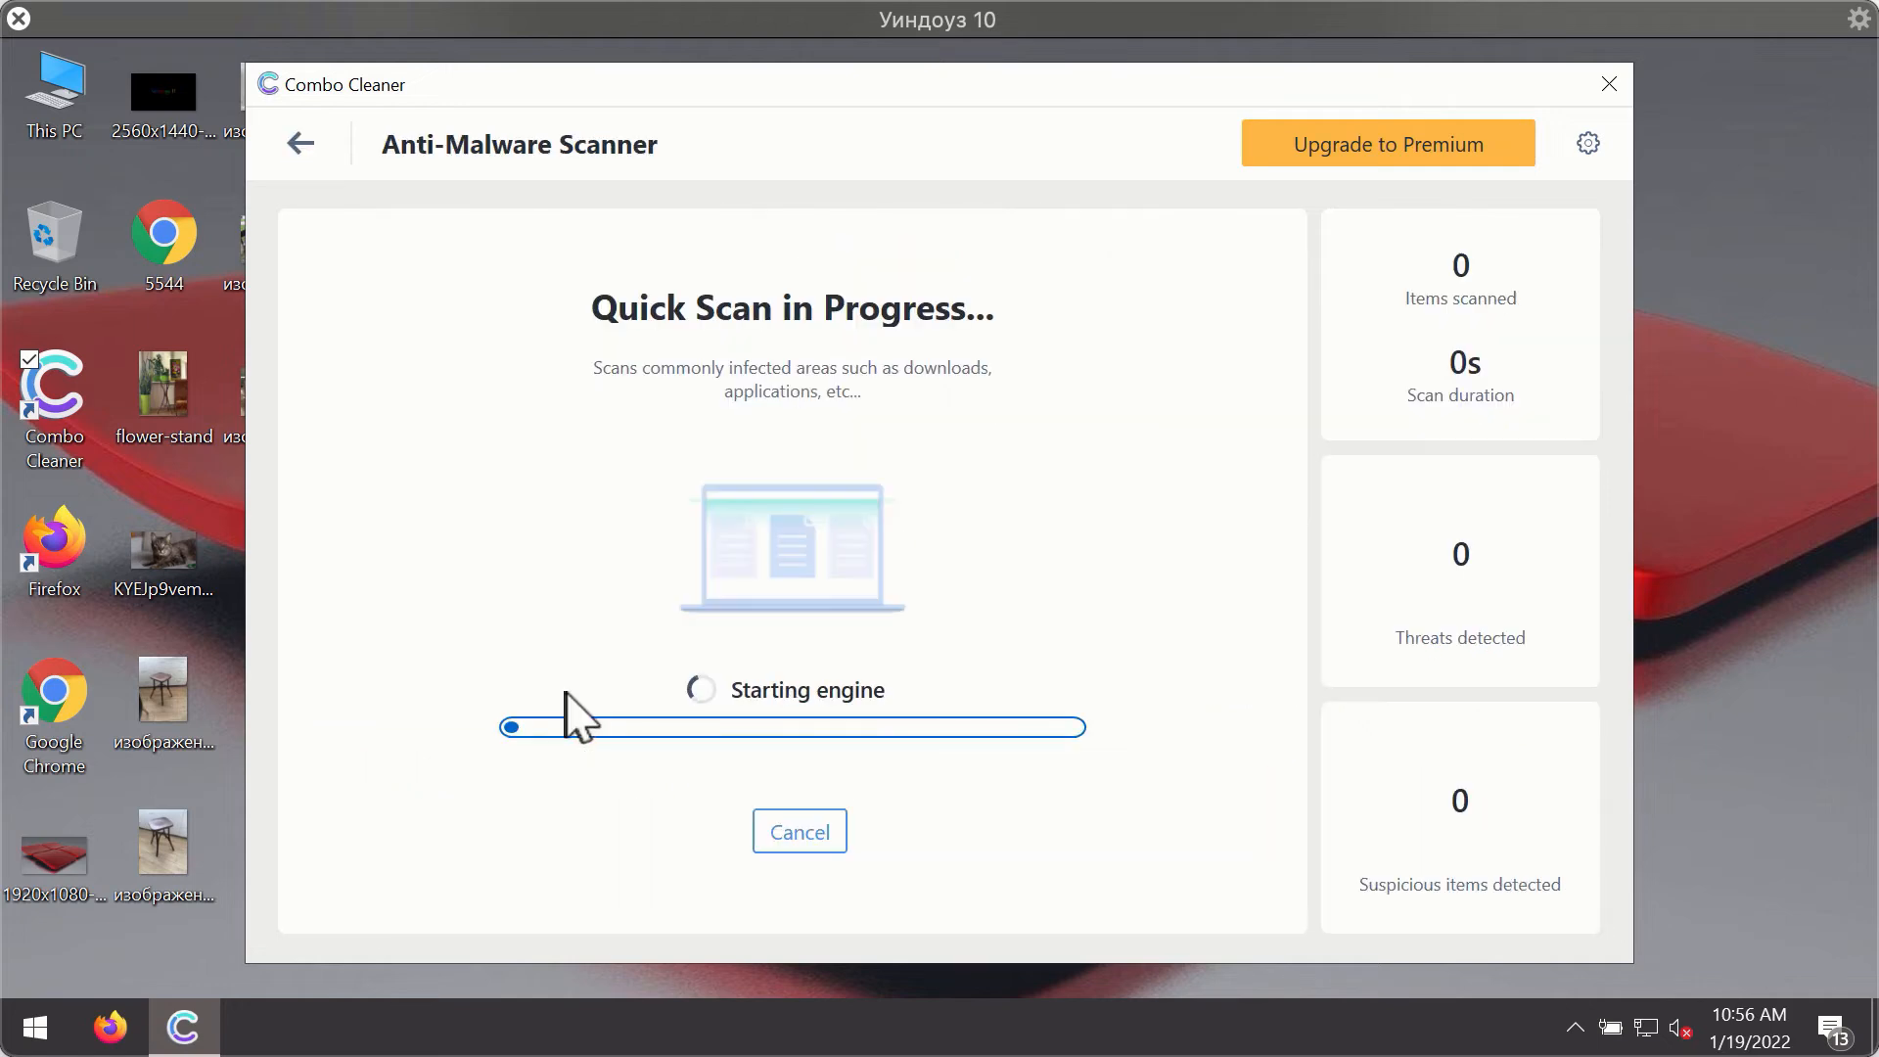
mouse_move(922, 583)
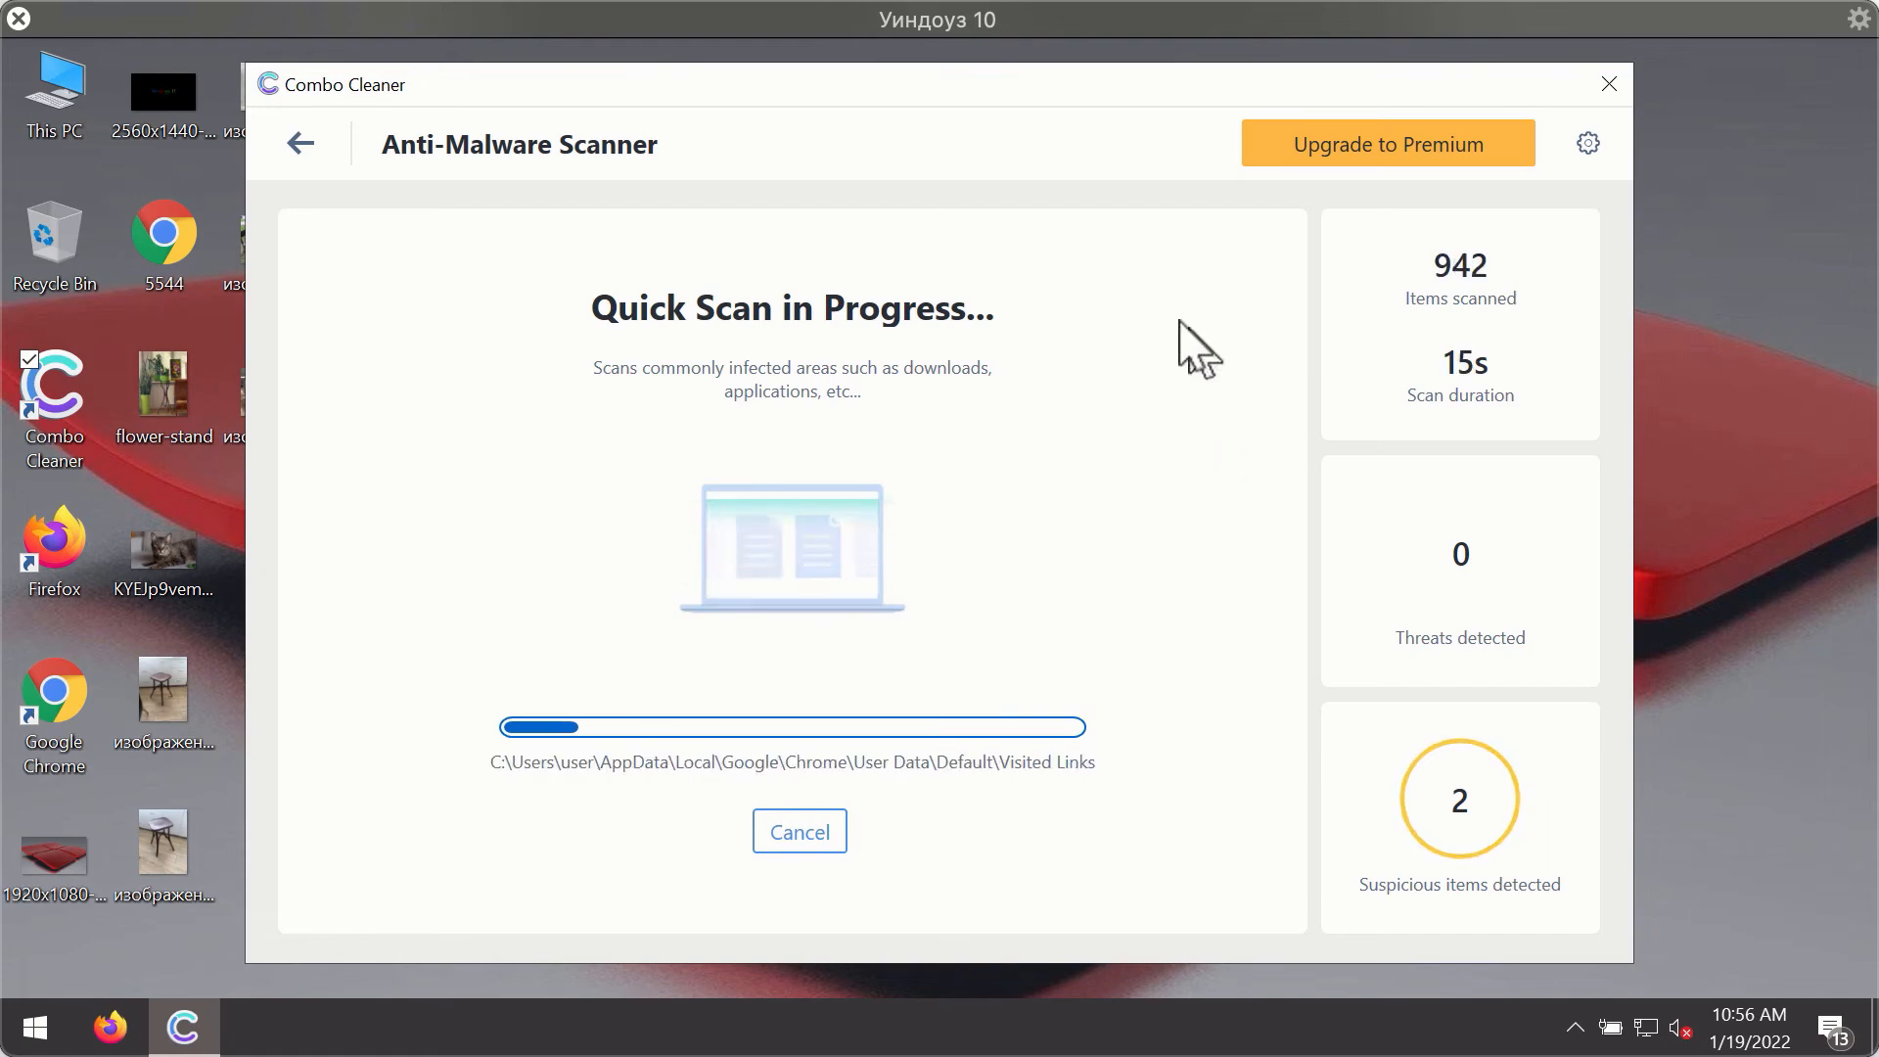
mouse_move(1021, 164)
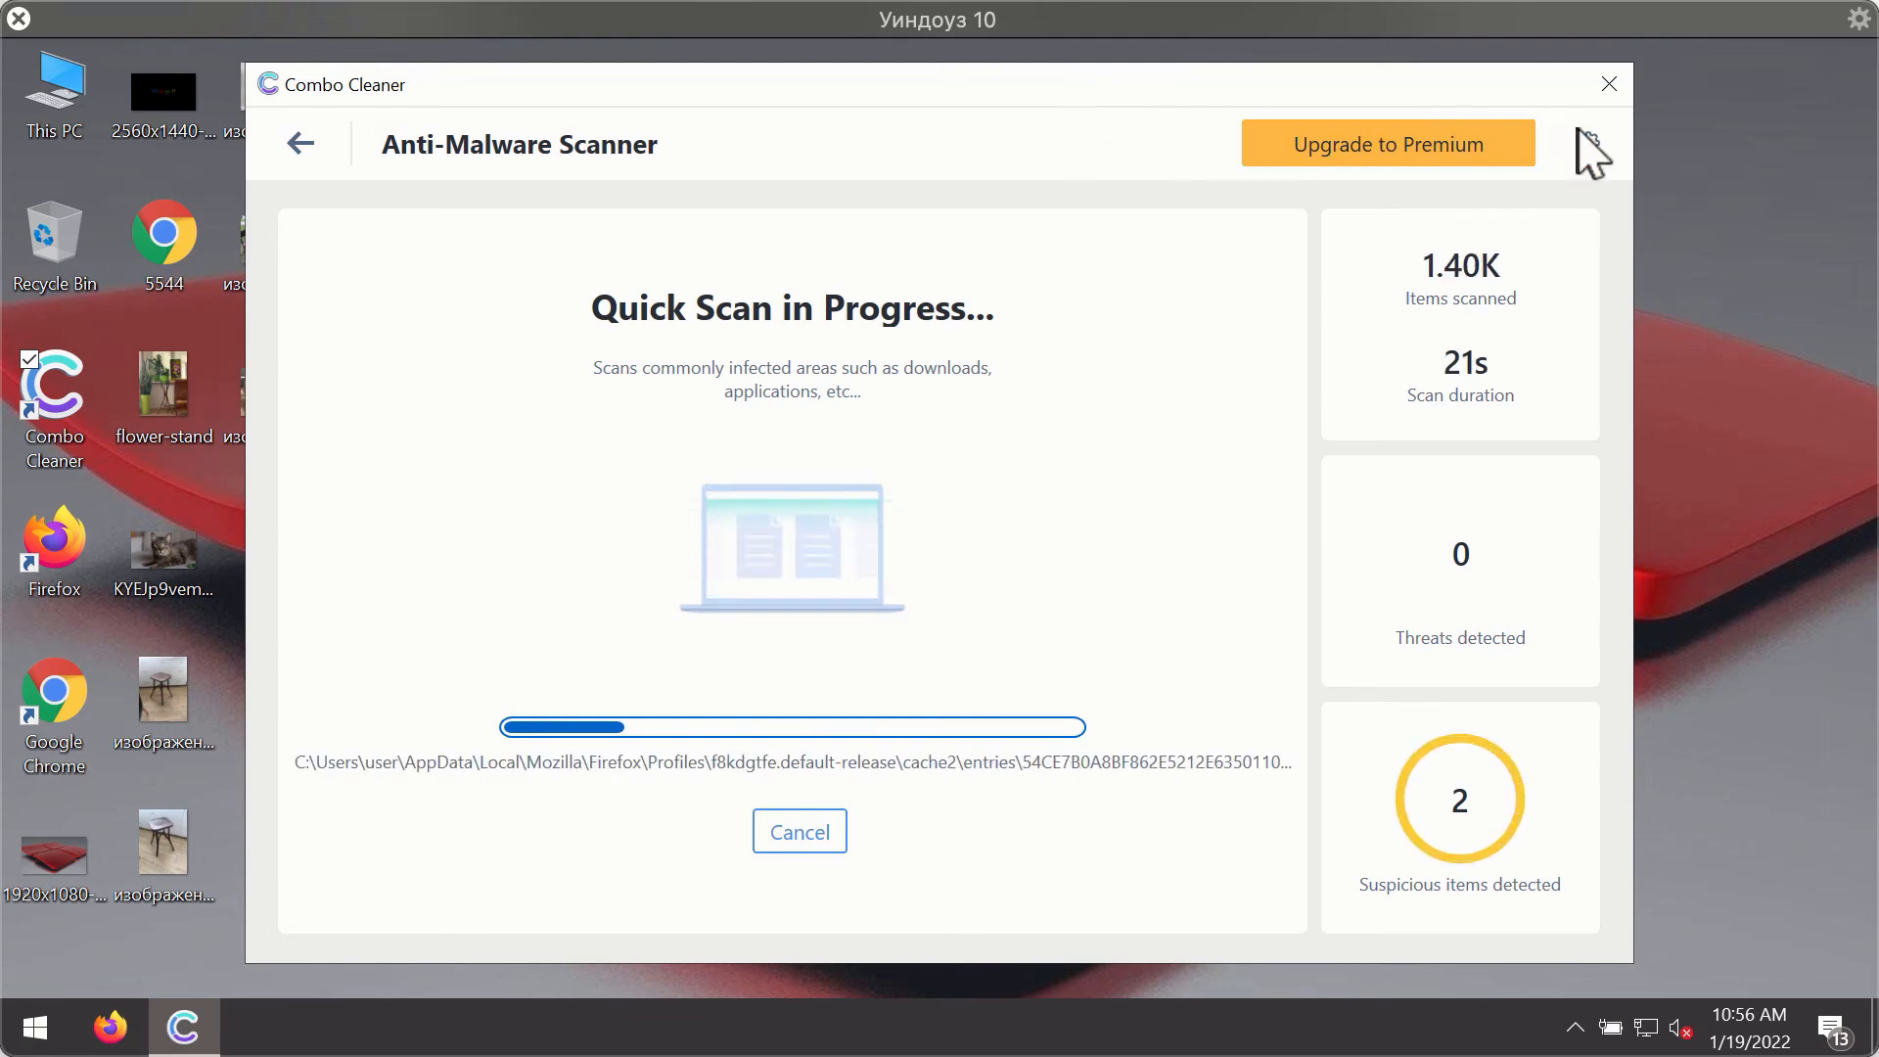
View the Anti-Ransomware section of Combo Cleaner's settings.
left_click(1588, 143)
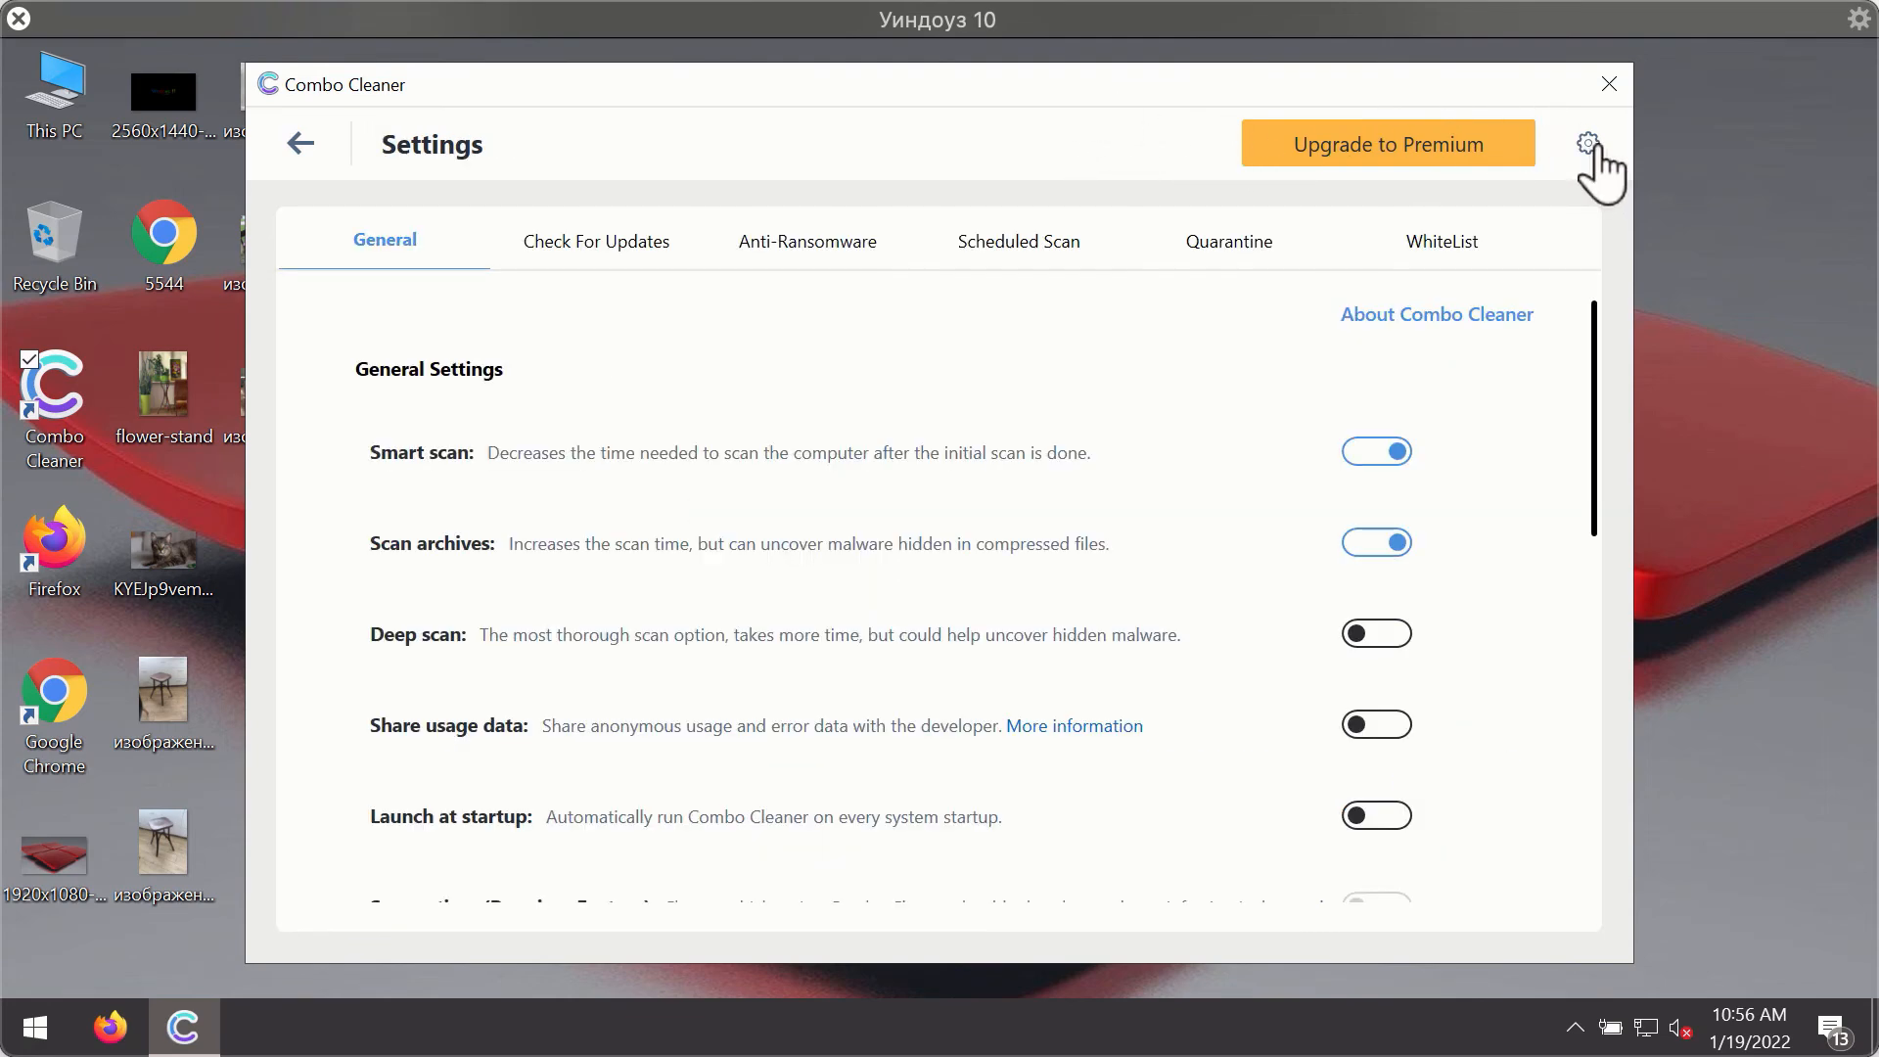
mouse_move(793, 241)
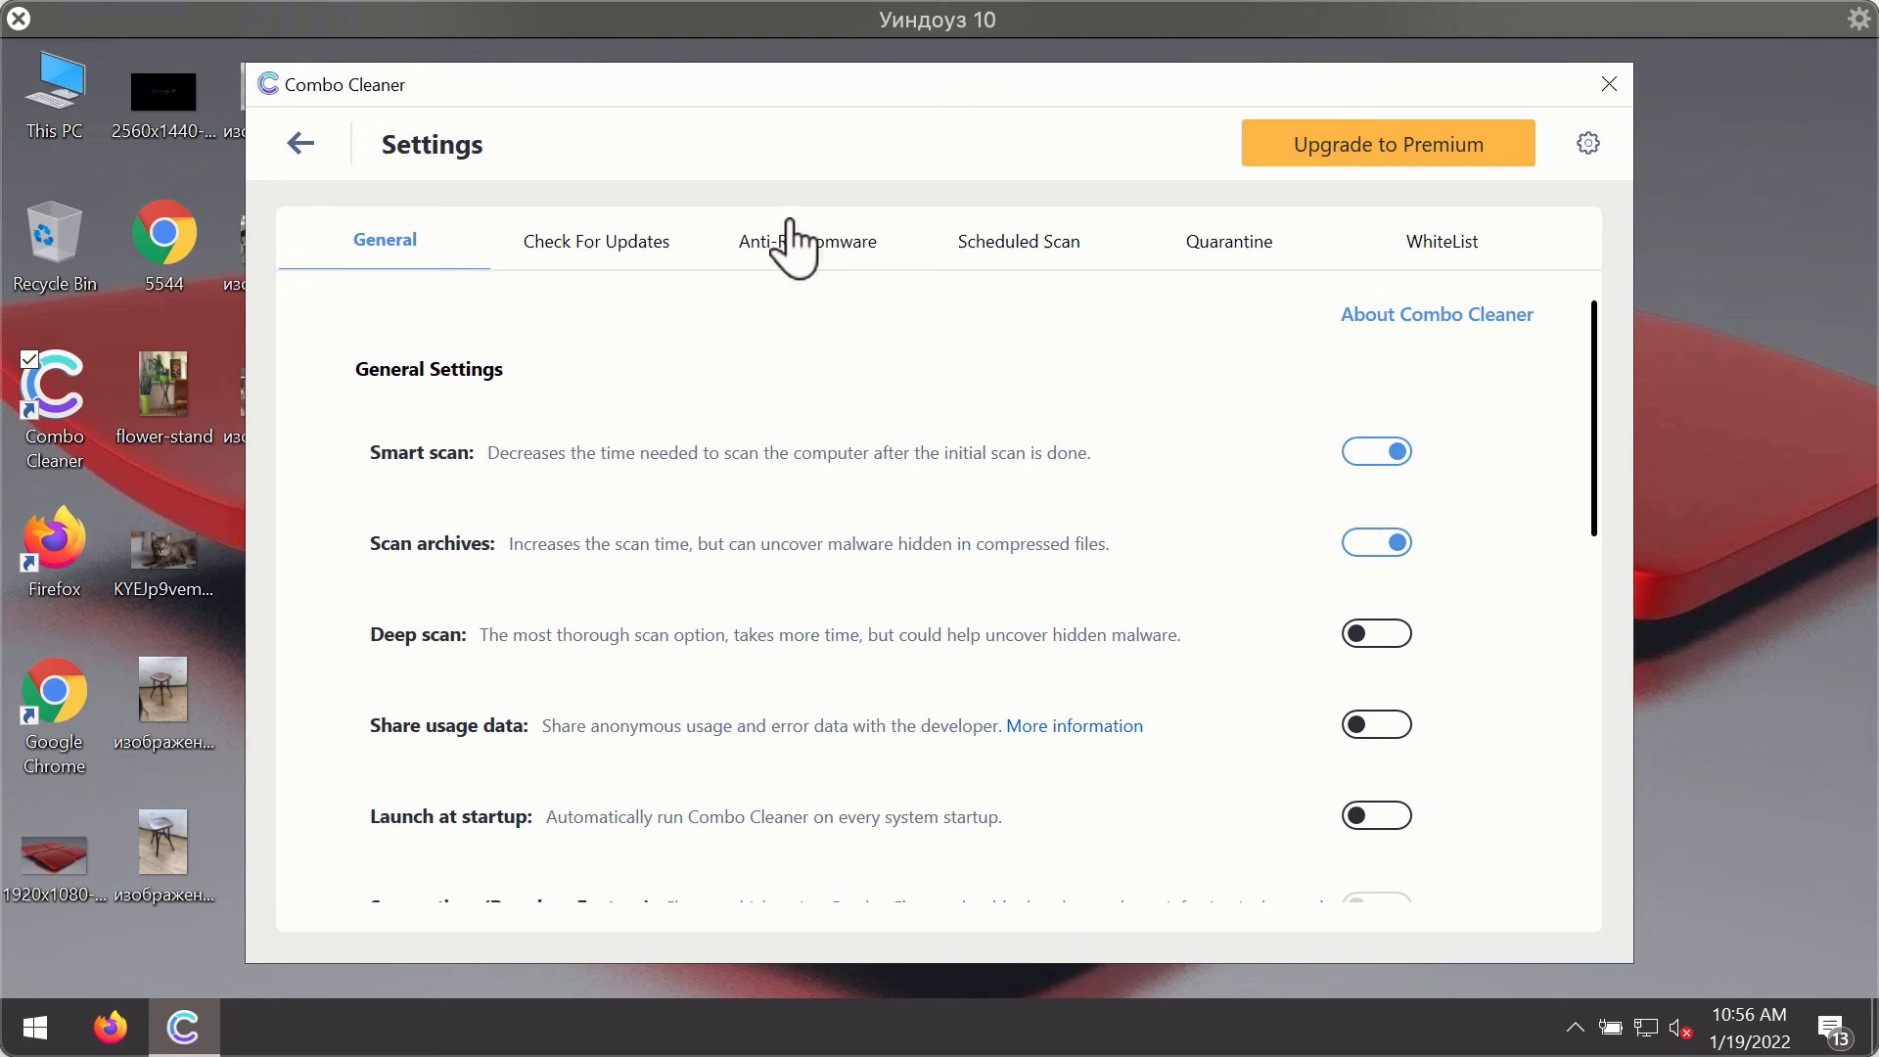
left_click(807, 240)
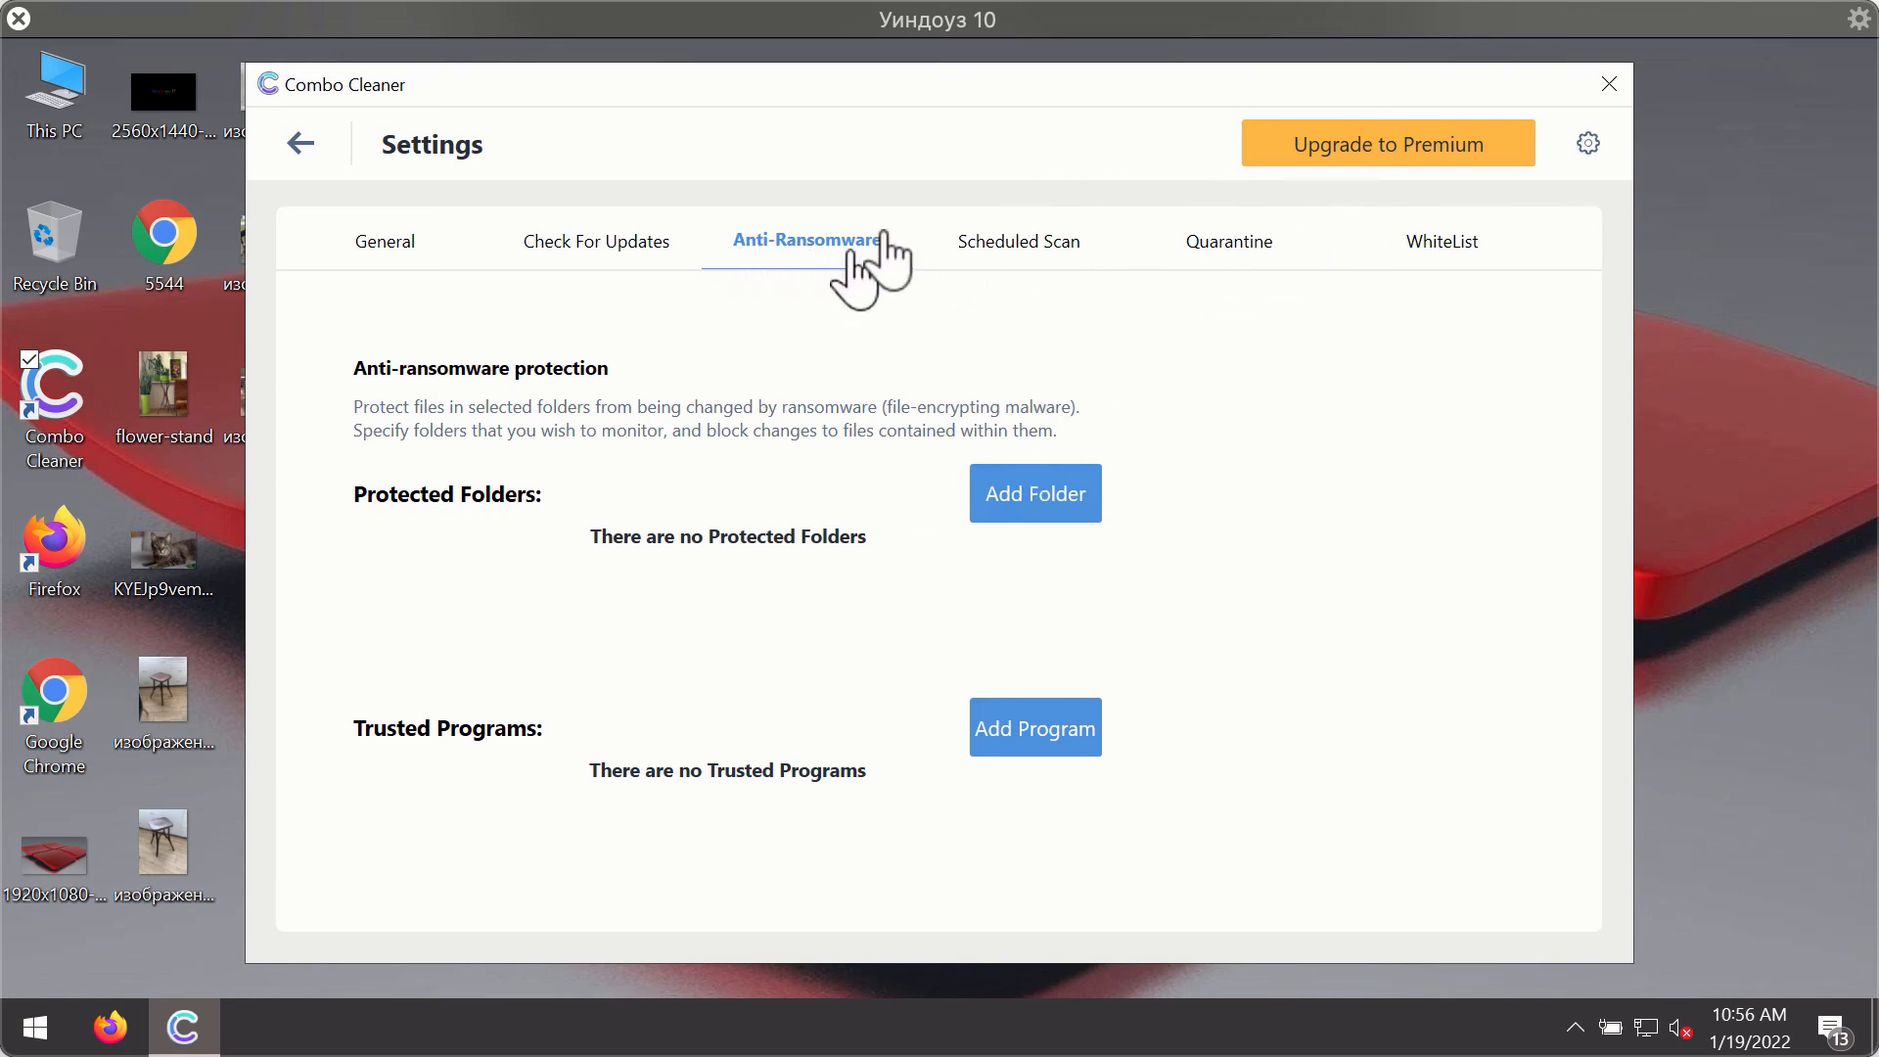
mouse_move(1220, 278)
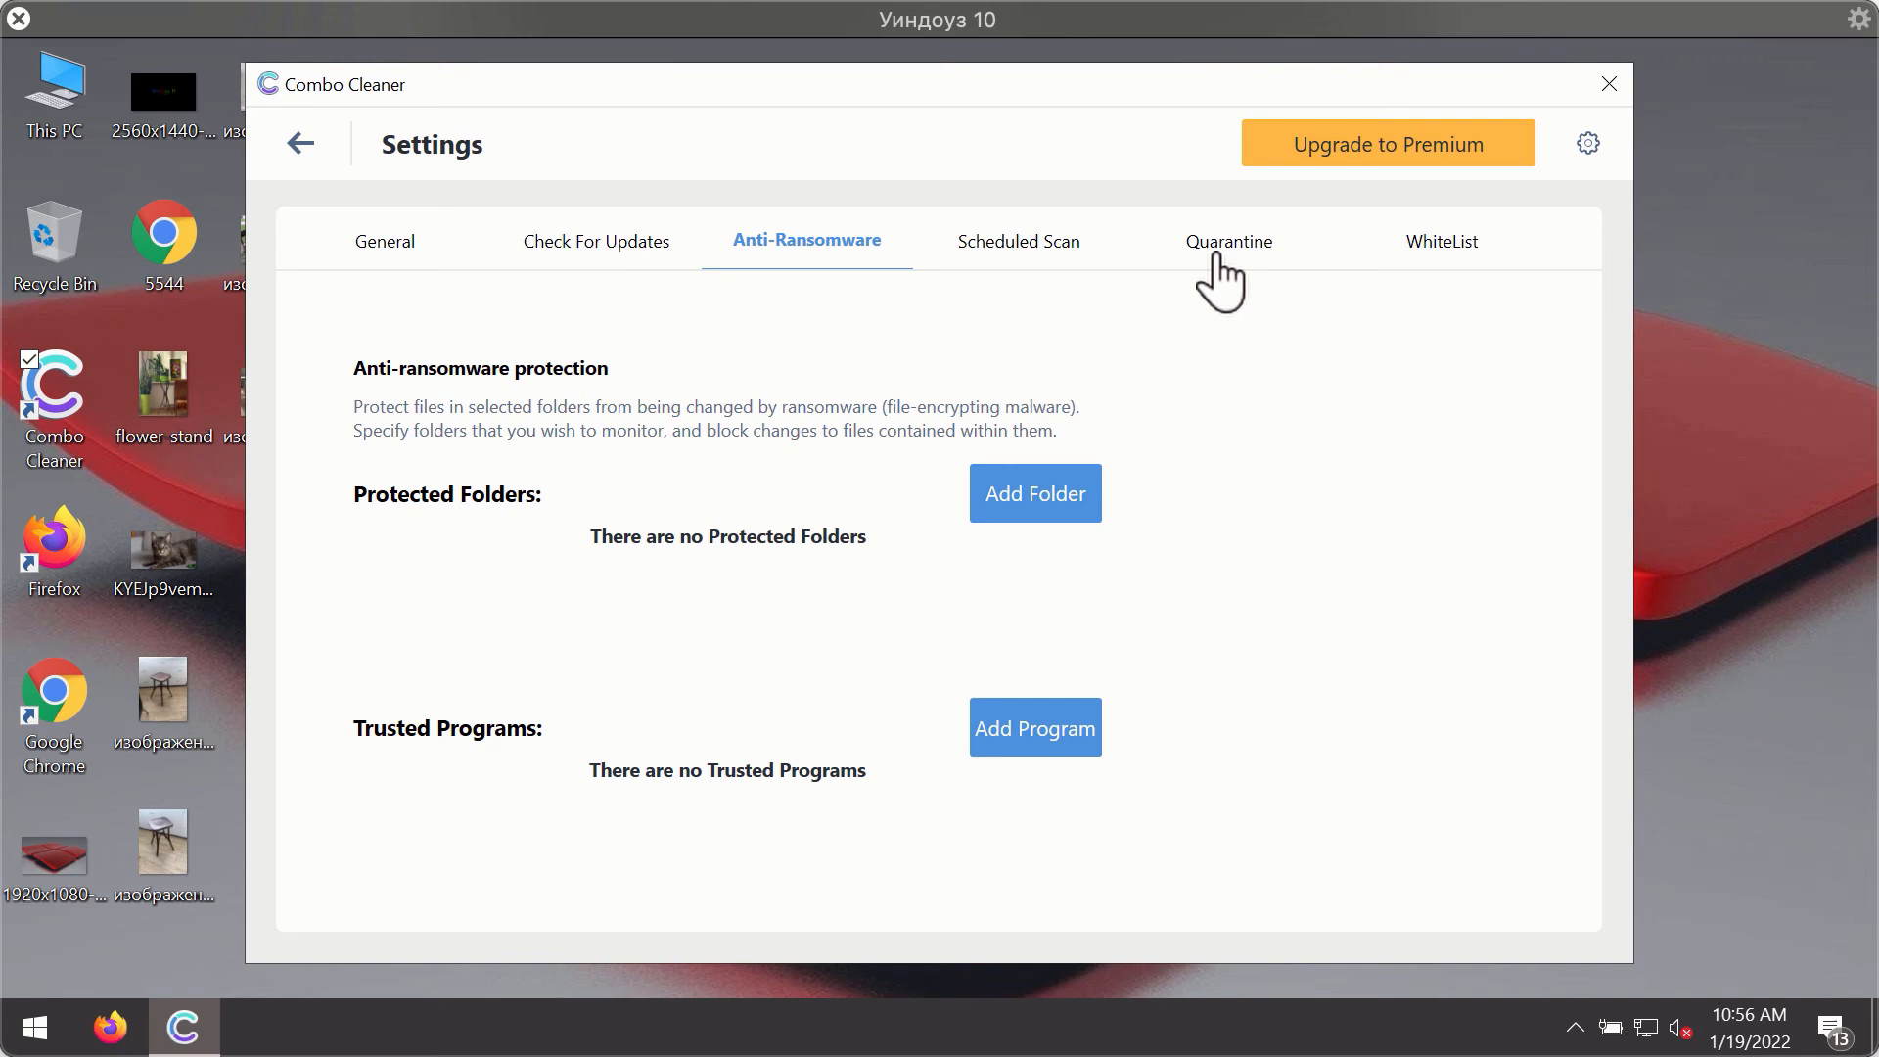
mouse_move(1180, 282)
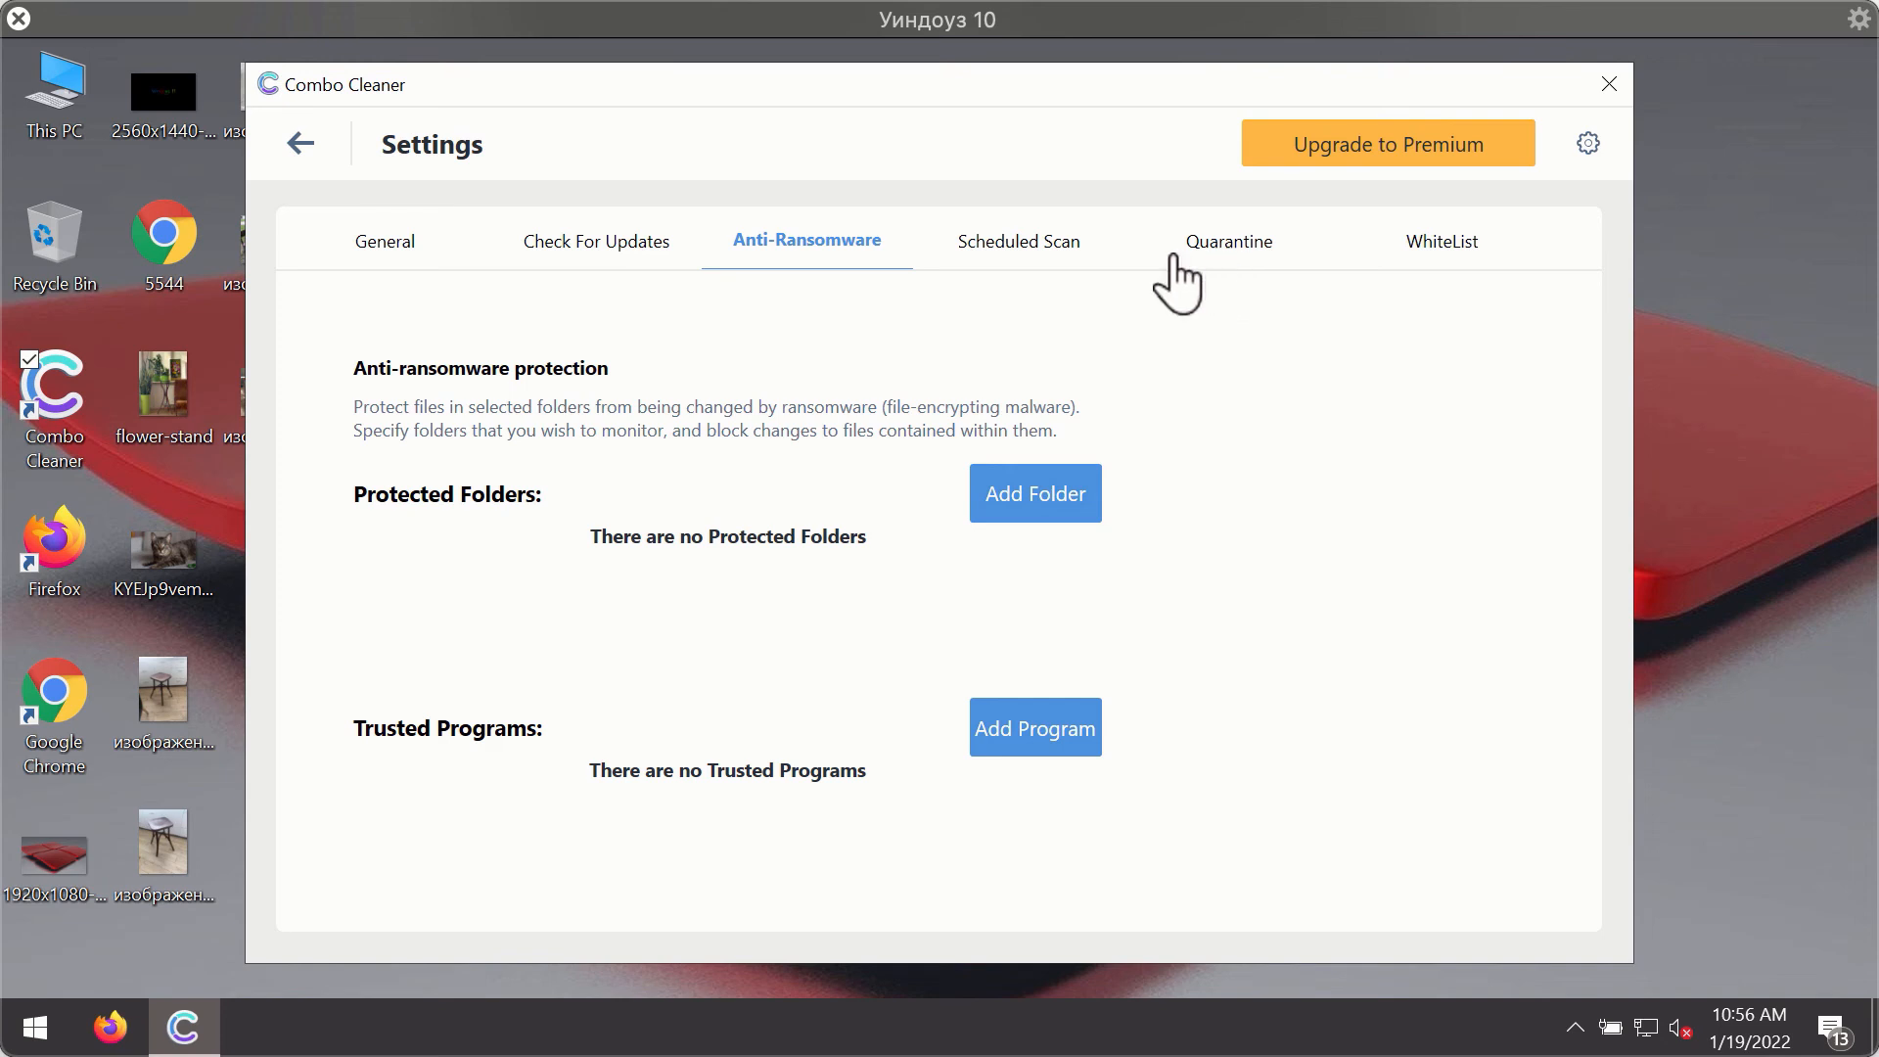
mouse_move(1161, 131)
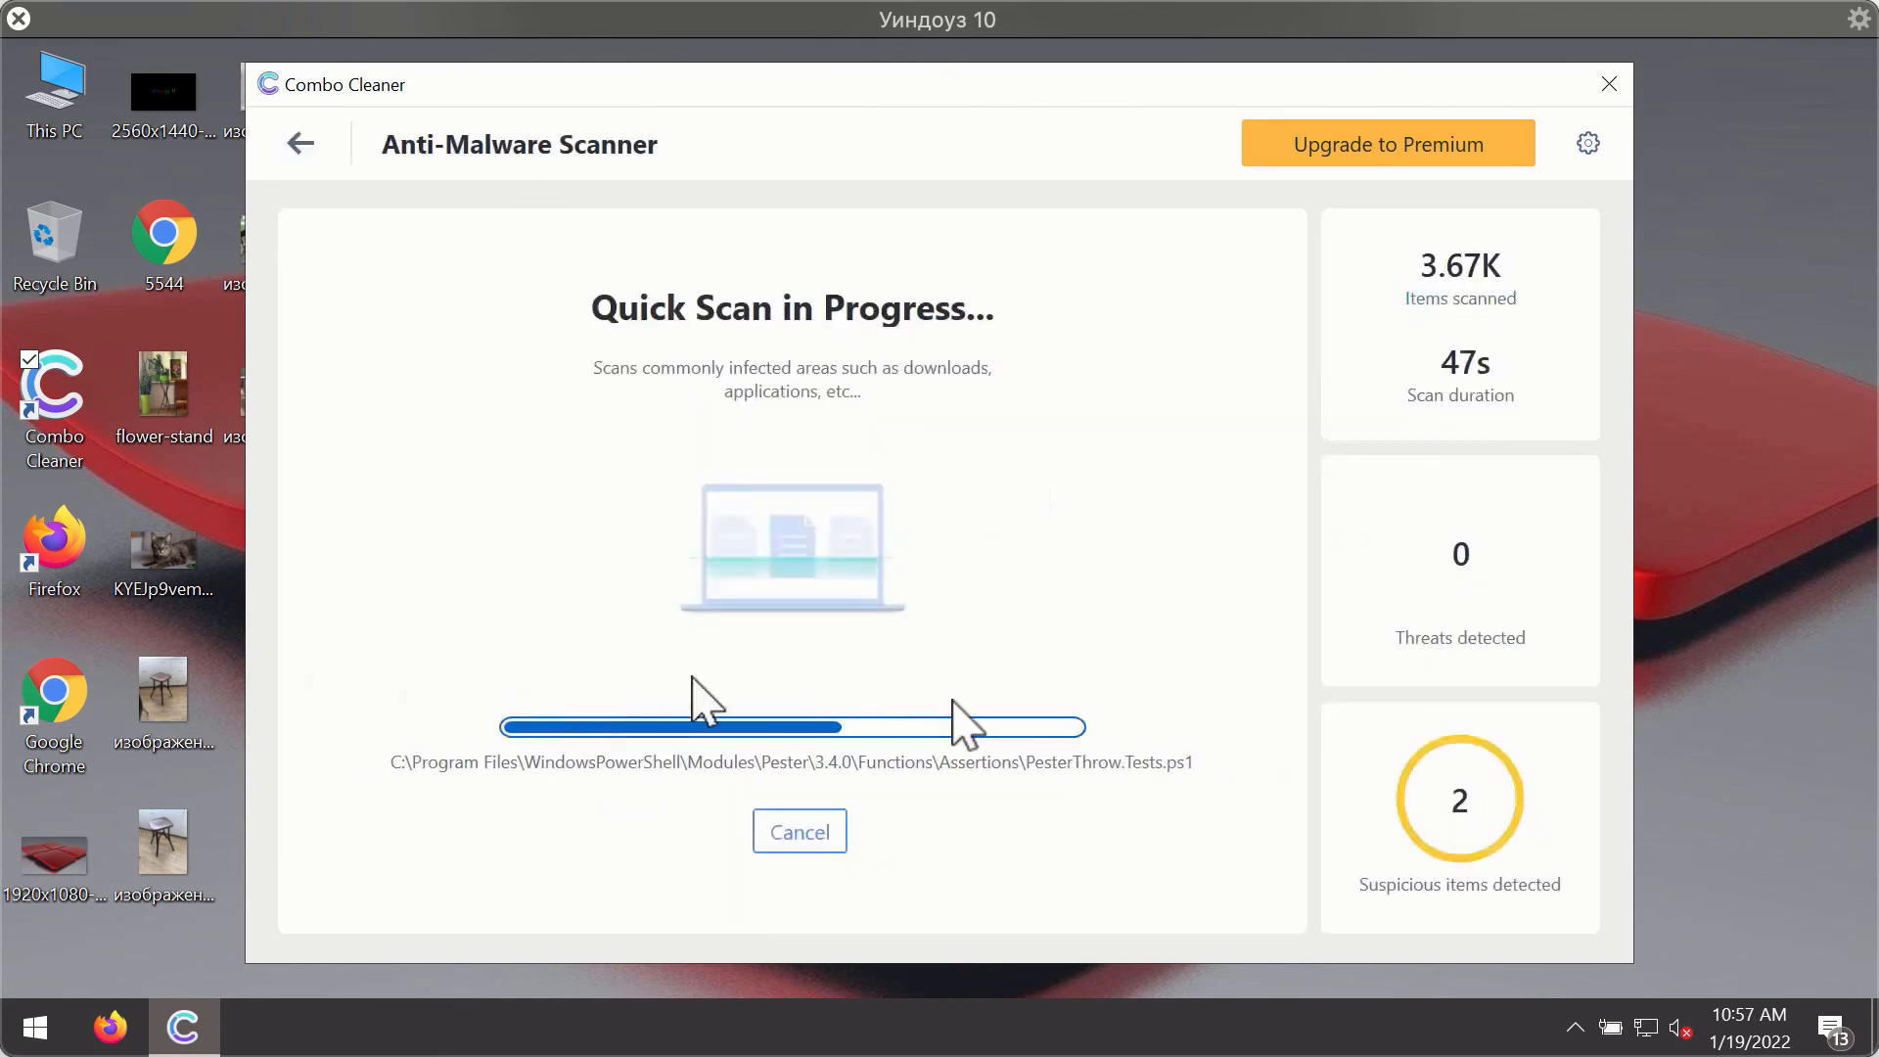
Decline the scan cancellation so the quick scan keeps running.
left_click(799, 830)
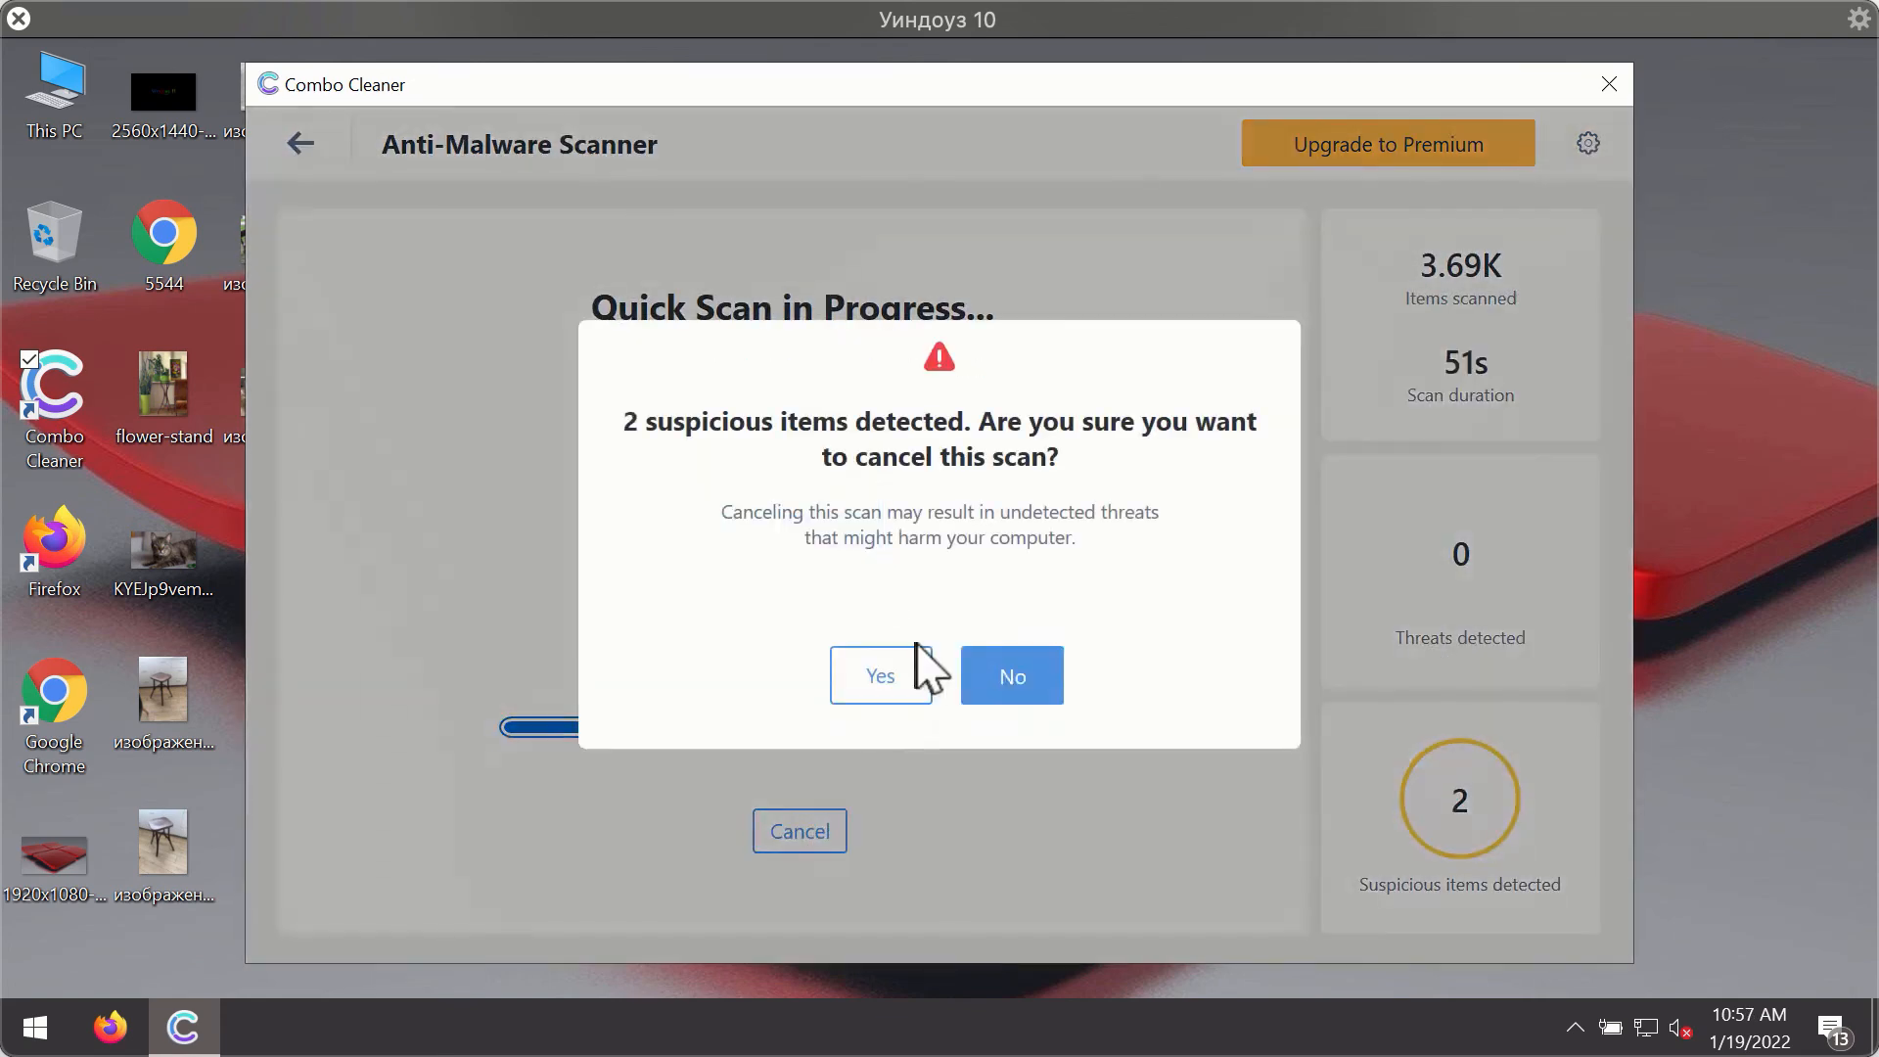
left_click(879, 676)
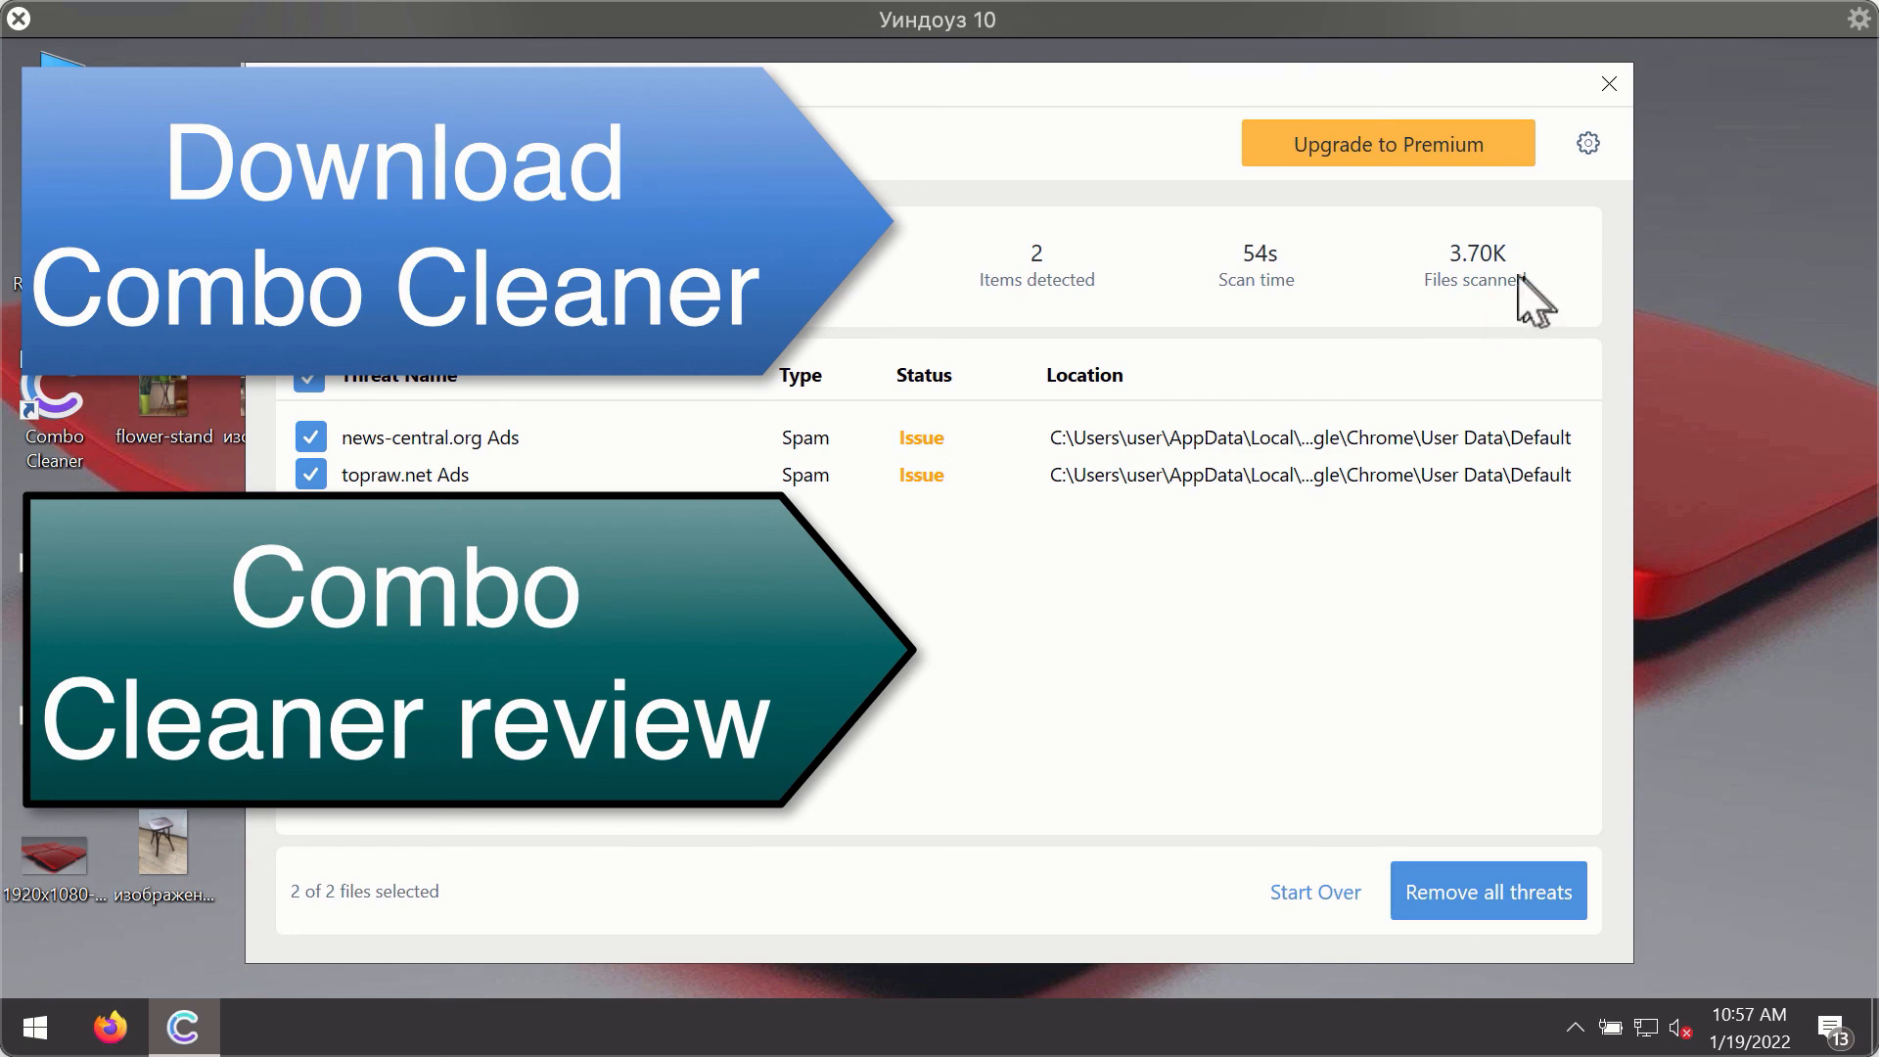
mouse_move(1384, 492)
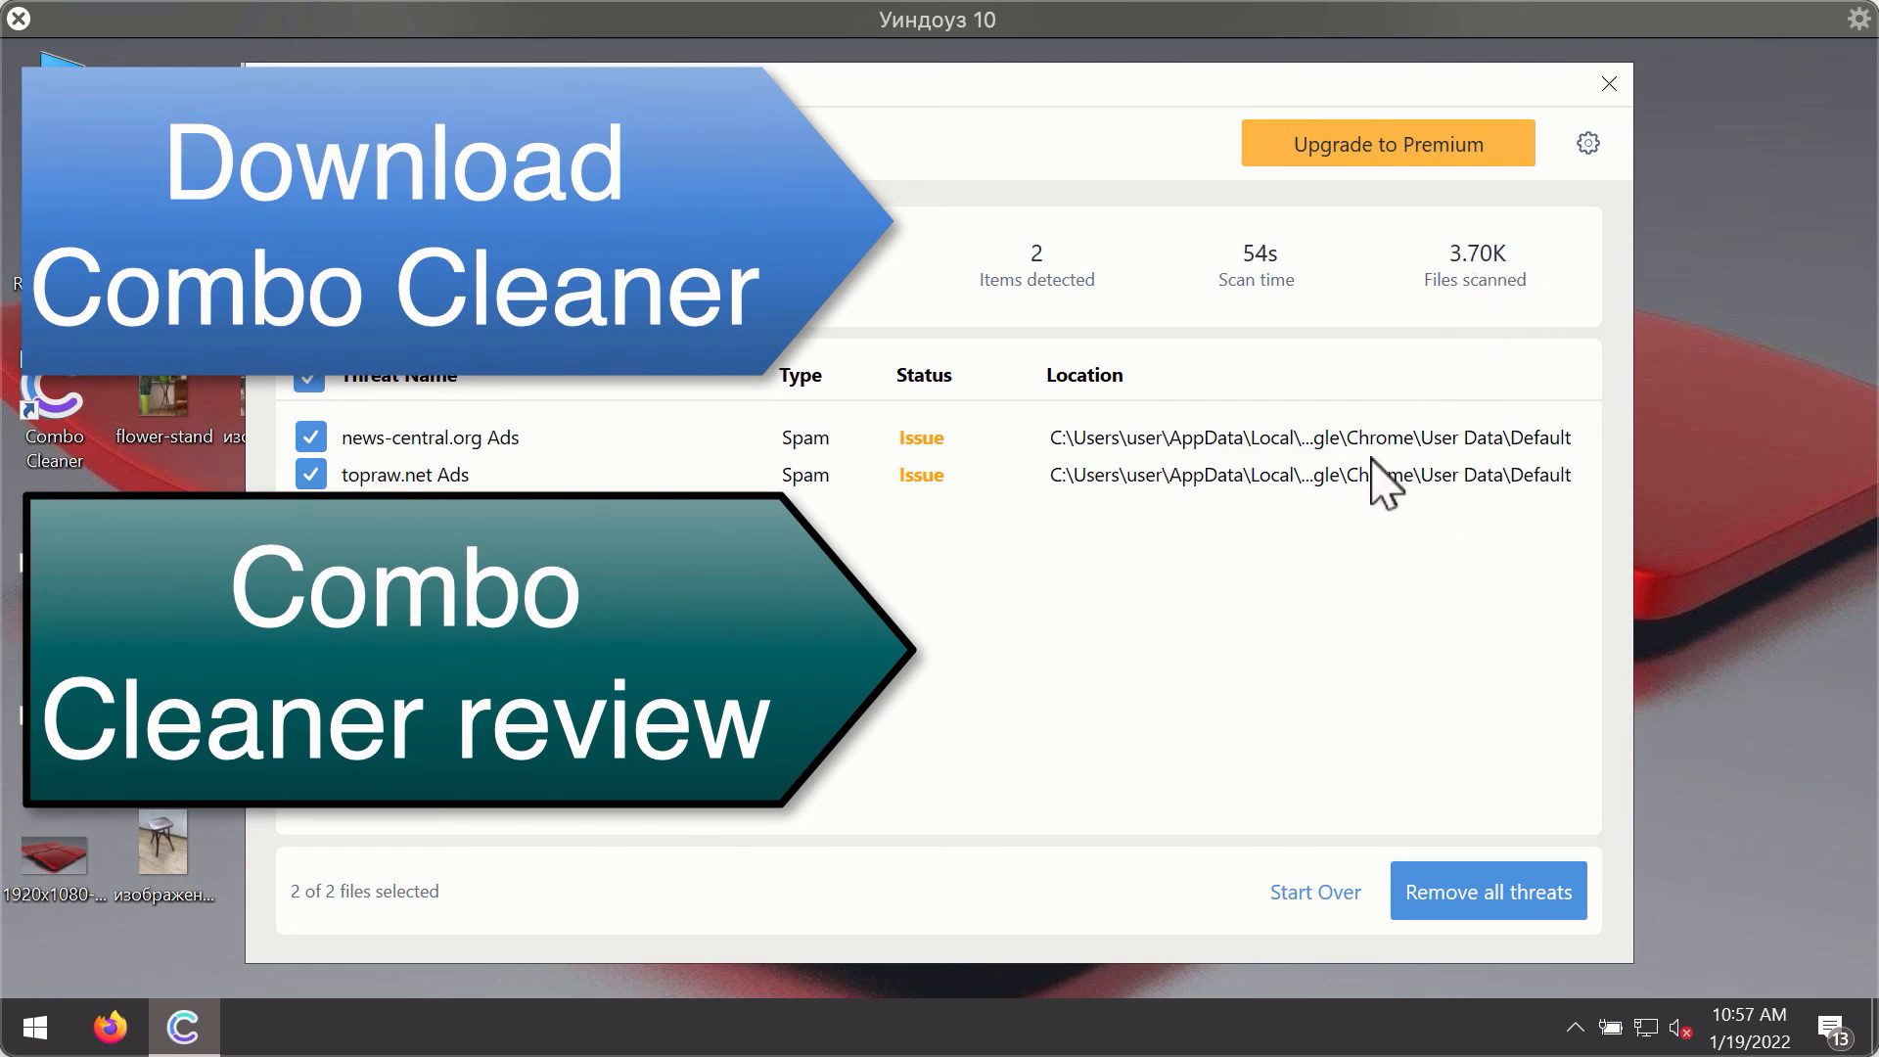
mouse_move(1378, 468)
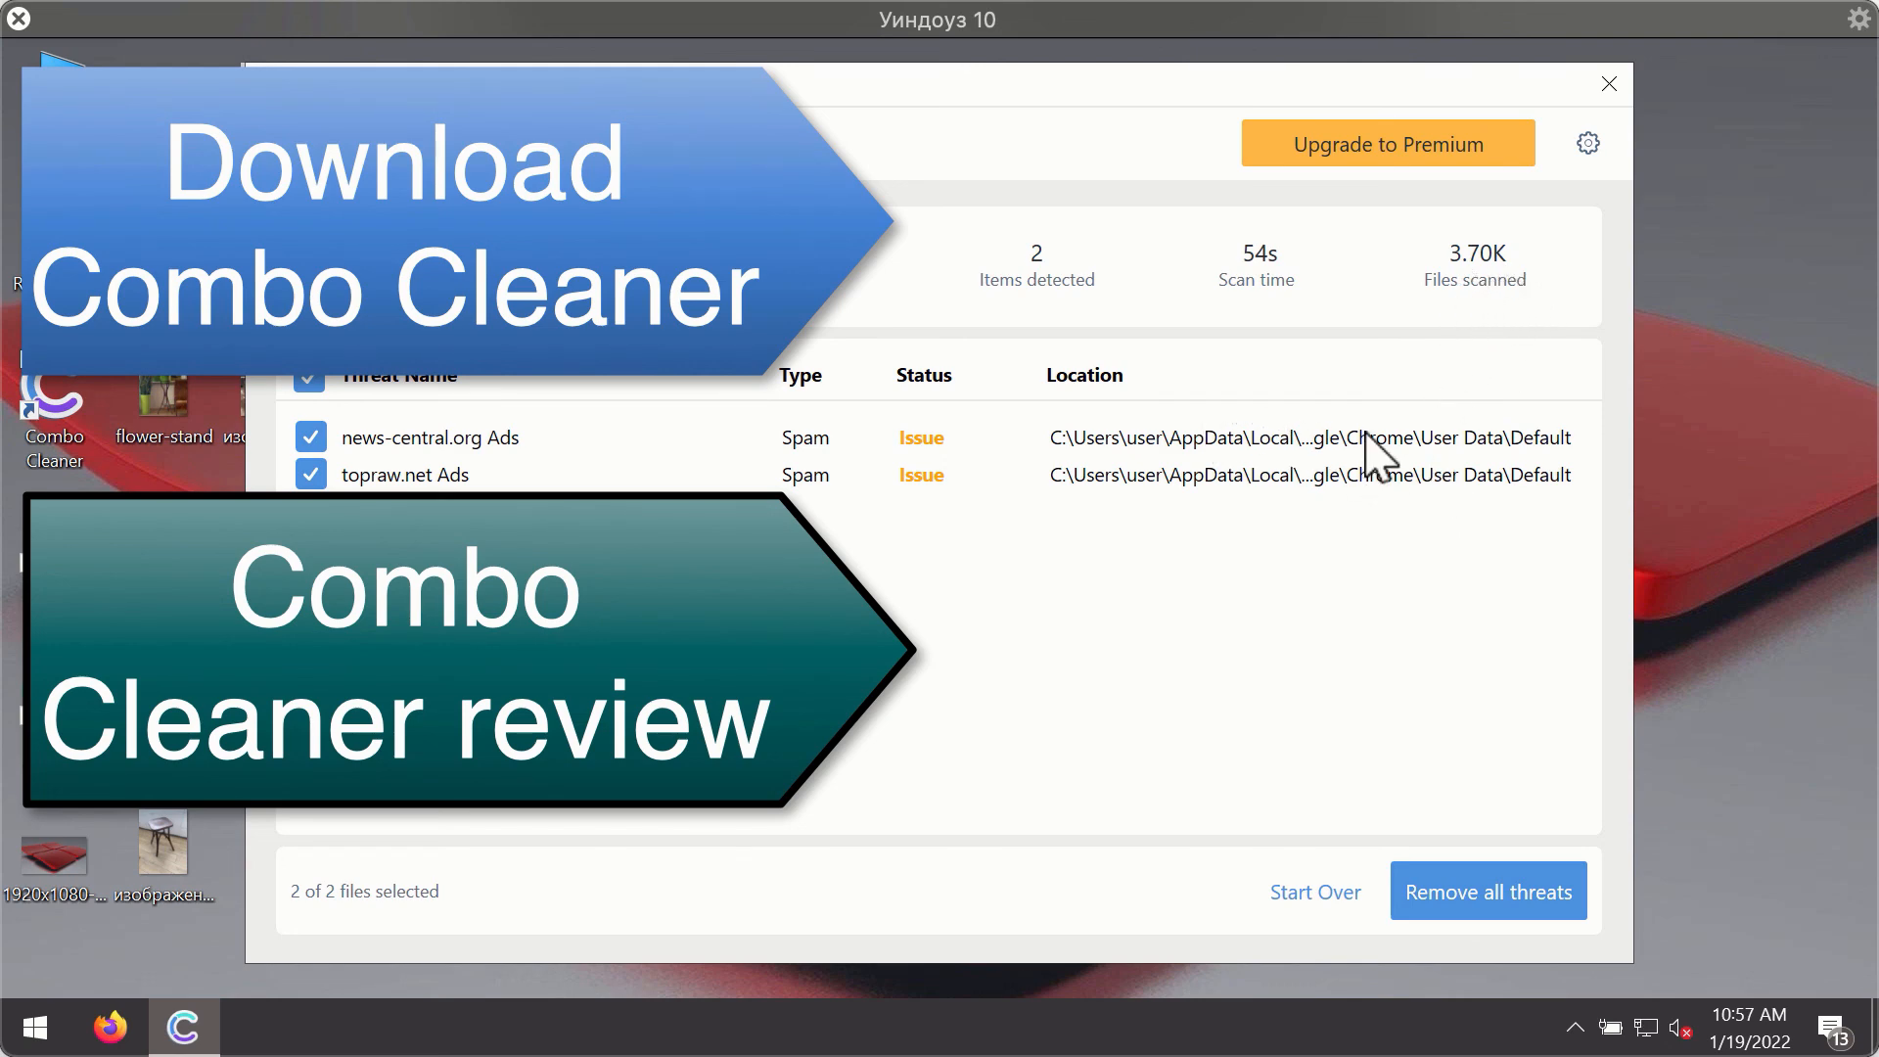